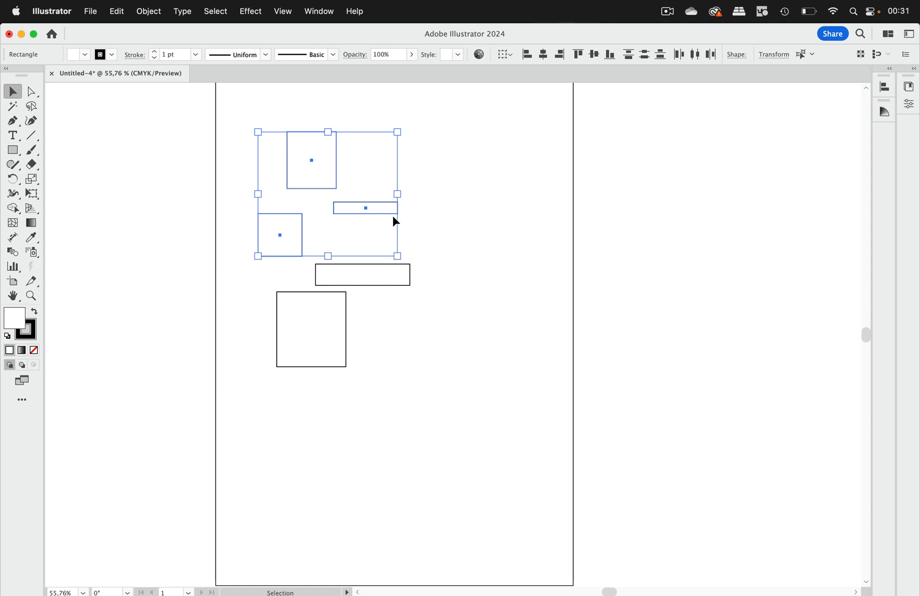
Step: Show the Align panel from the Window menu
left_click(318, 11)
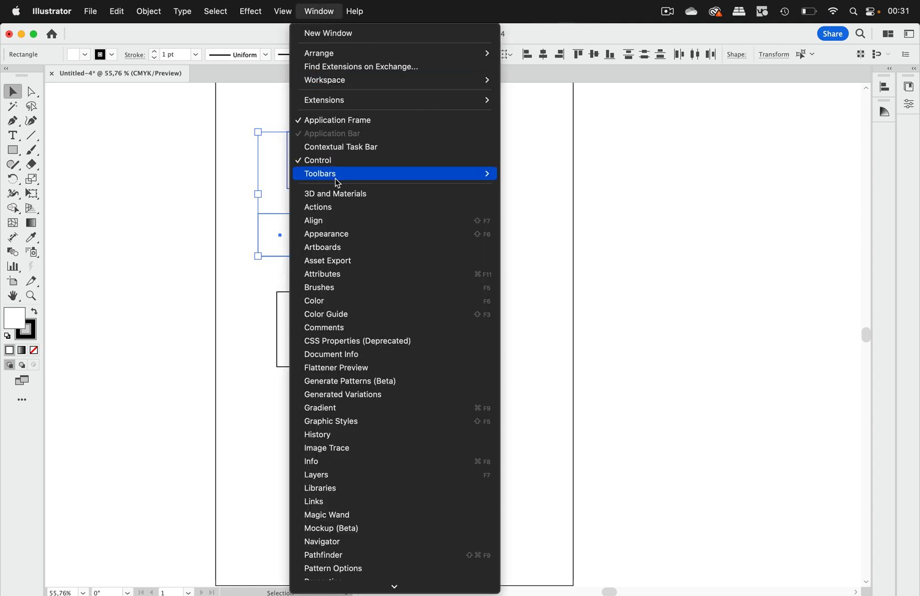
left_click(314, 220)
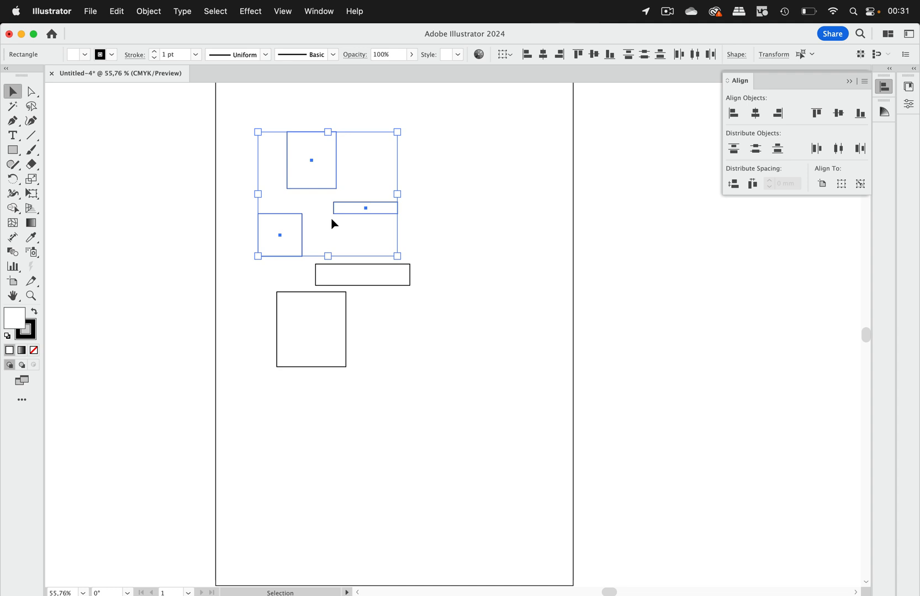
mouse_move(817, 137)
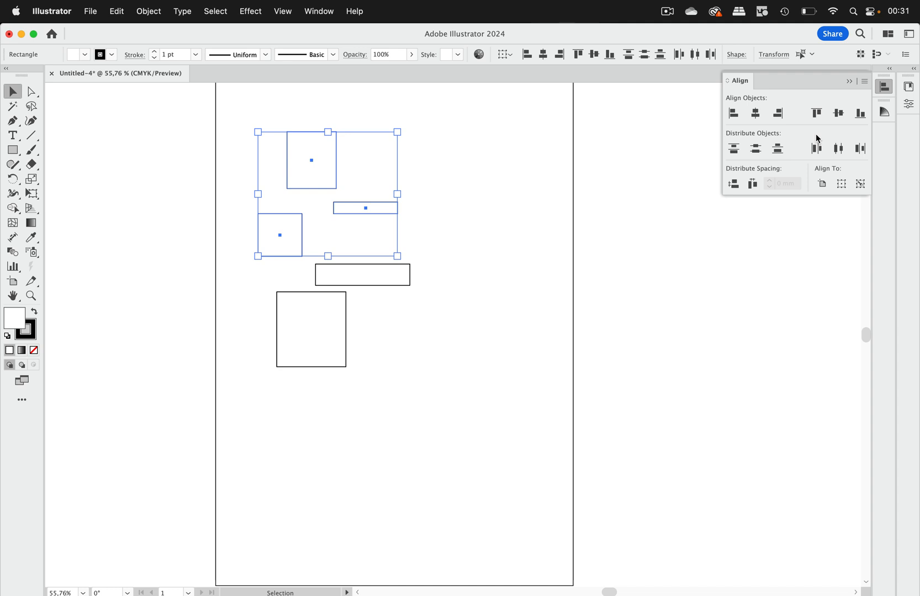
mouse_move(312, 153)
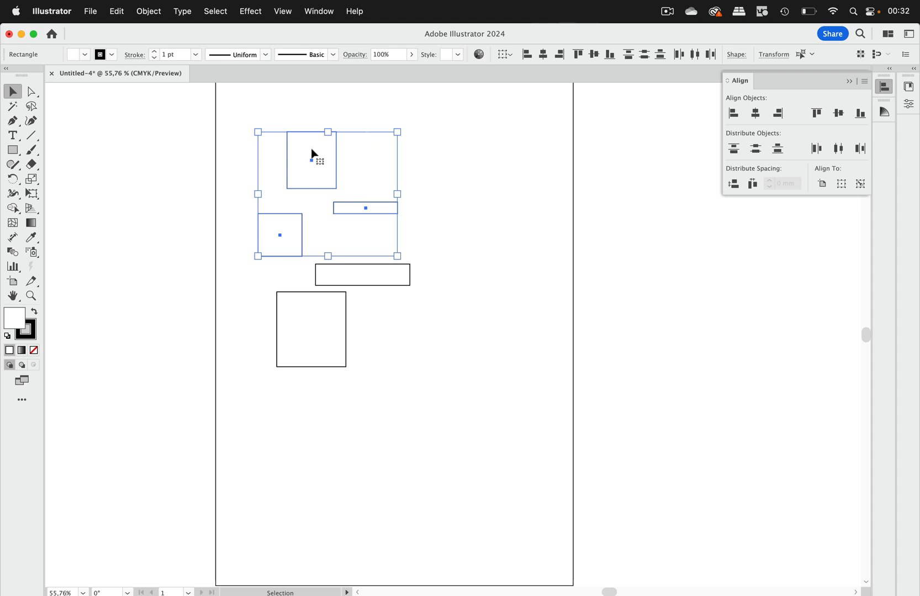
mouse_move(426, 156)
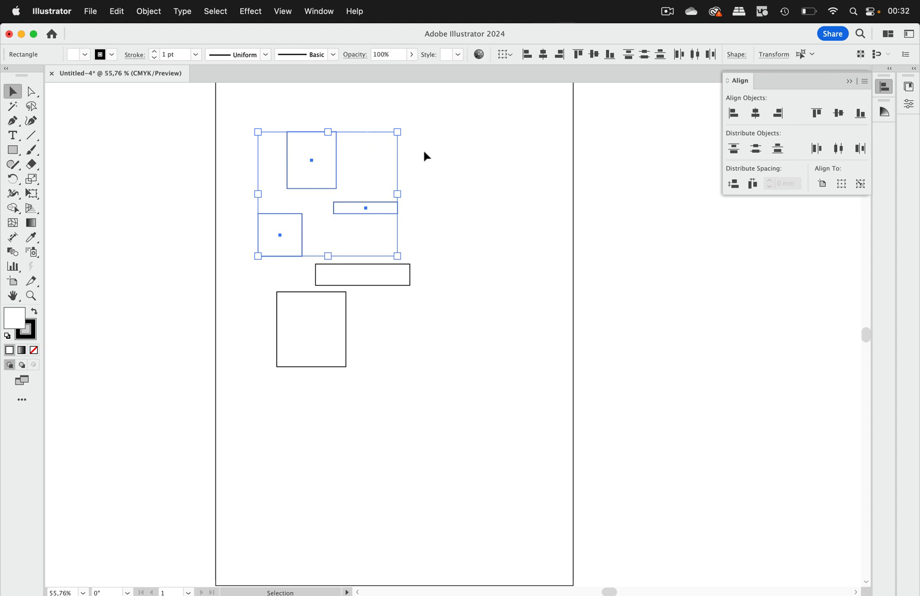
mouse_move(427, 135)
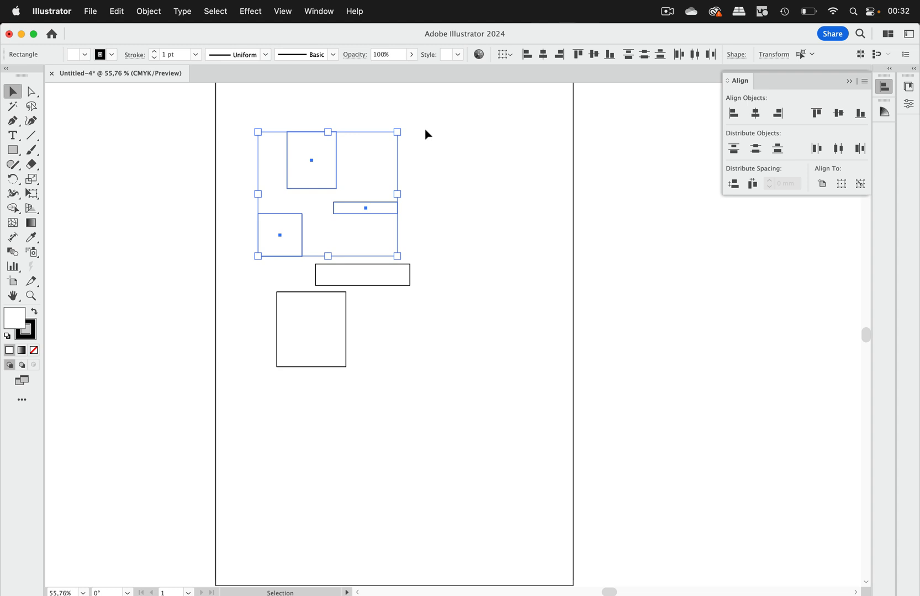
mouse_move(120, 14)
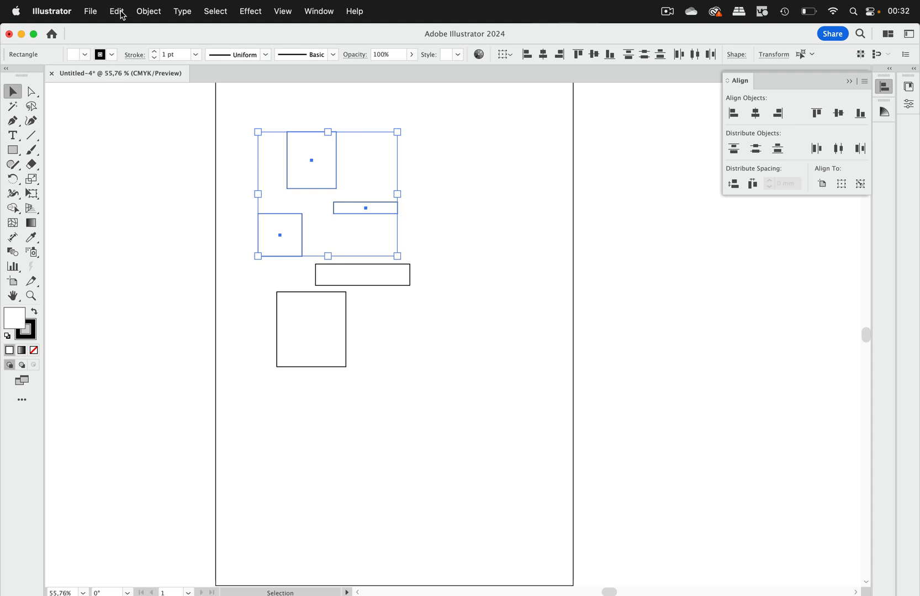
left_click(116, 11)
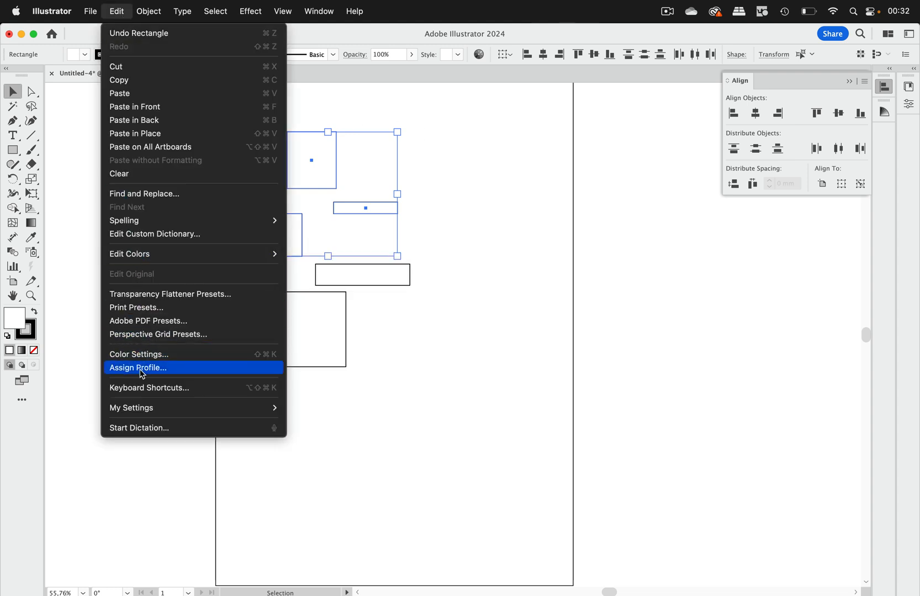
left_click(149, 387)
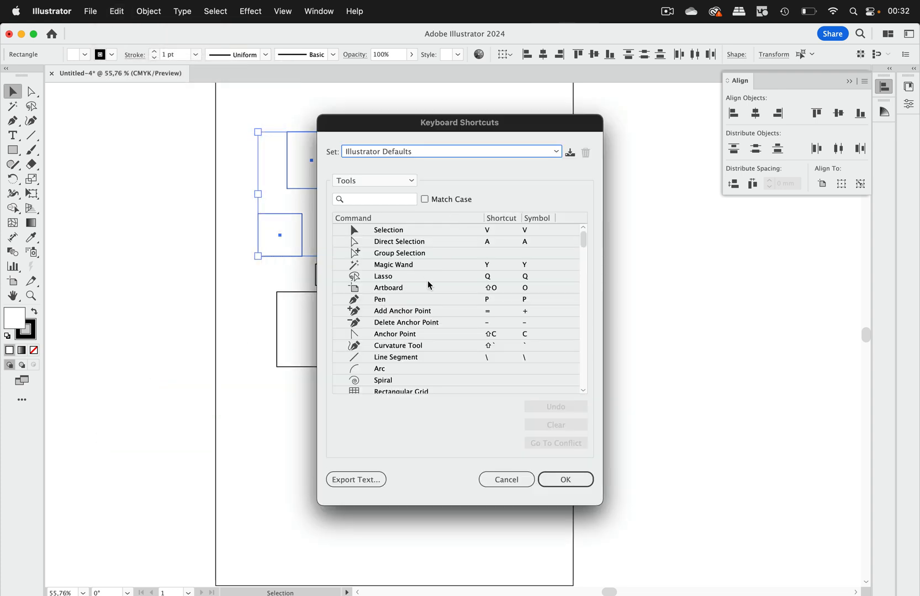
left_click(373, 180)
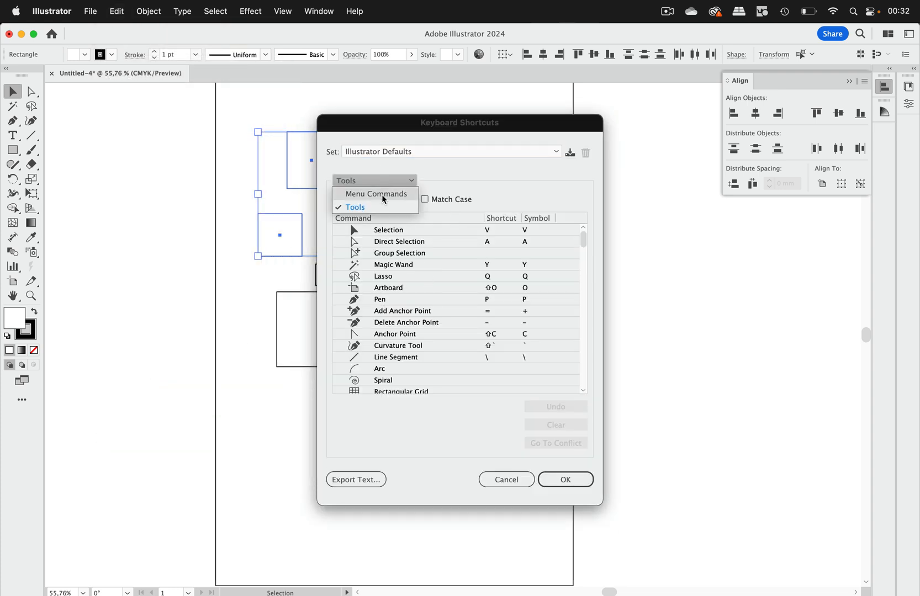
left_click(375, 193)
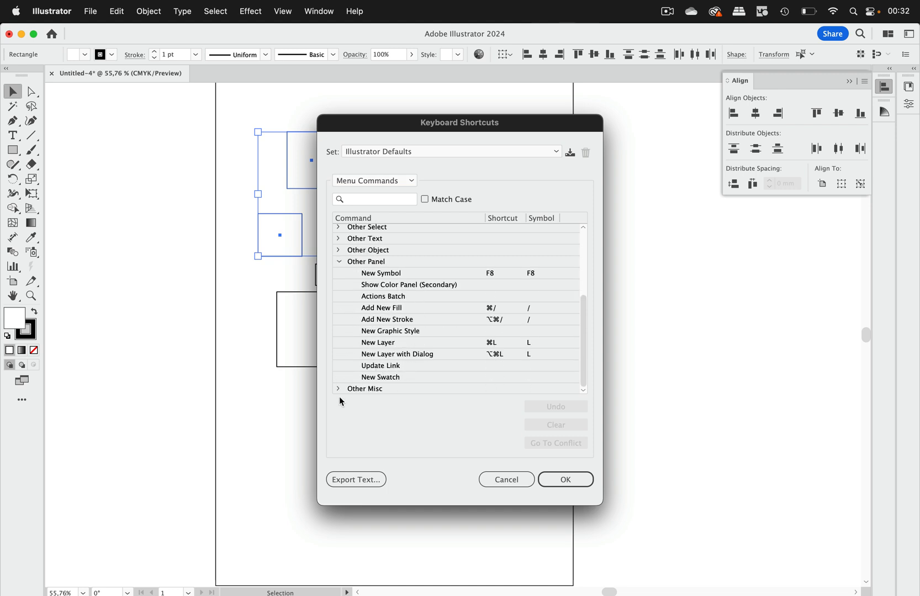
scroll("down", 3)
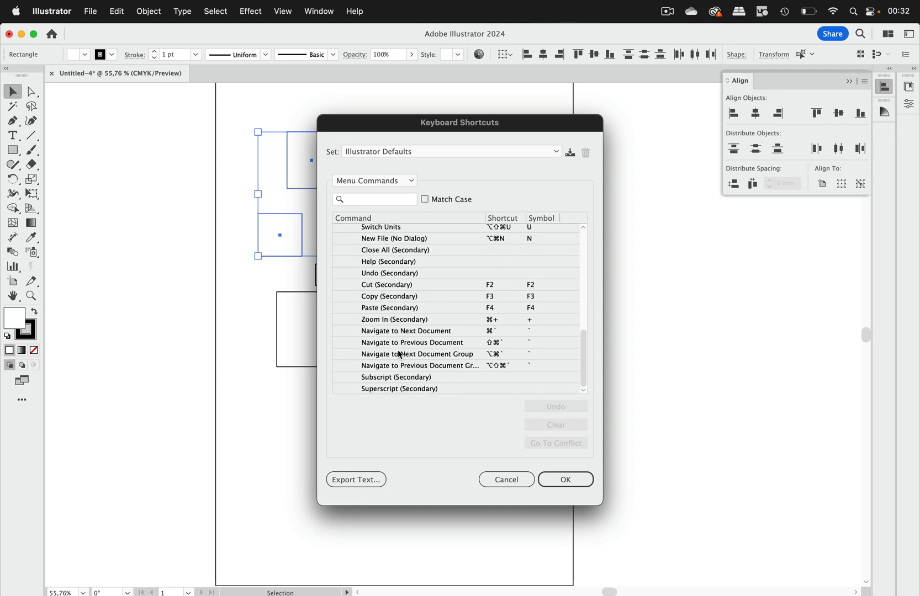
mouse_move(431, 322)
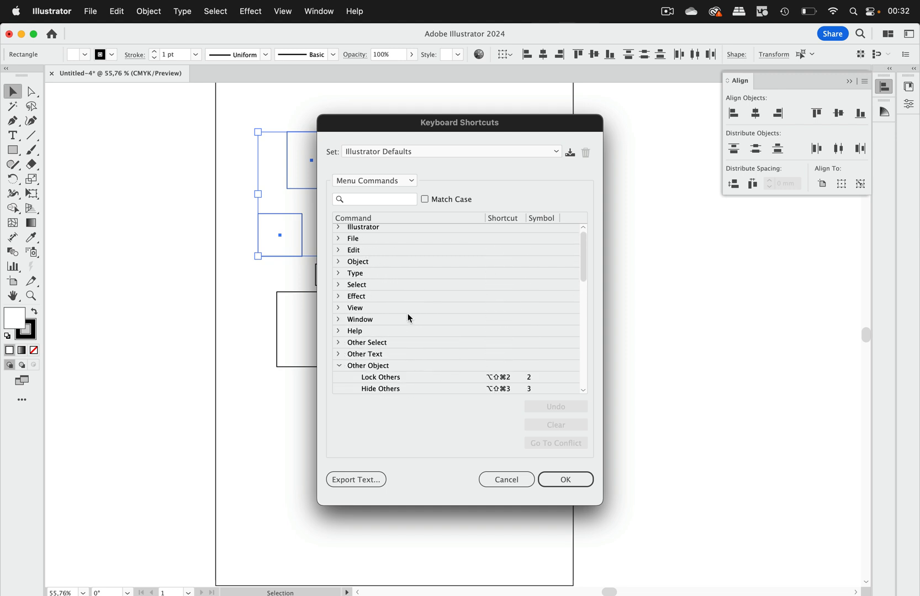
left_click(506, 484)
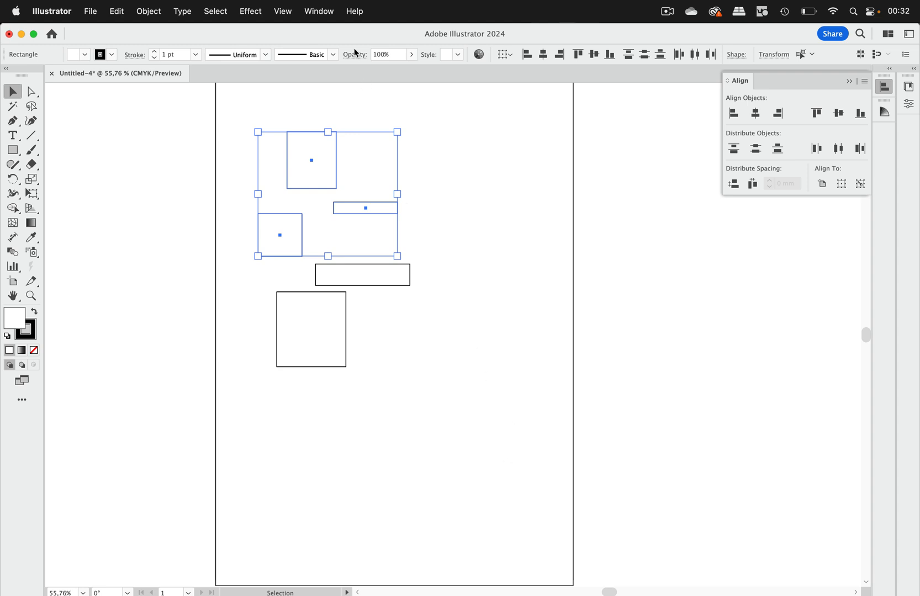
Step: Show the Actions panel from the Window menu
left_click(318, 11)
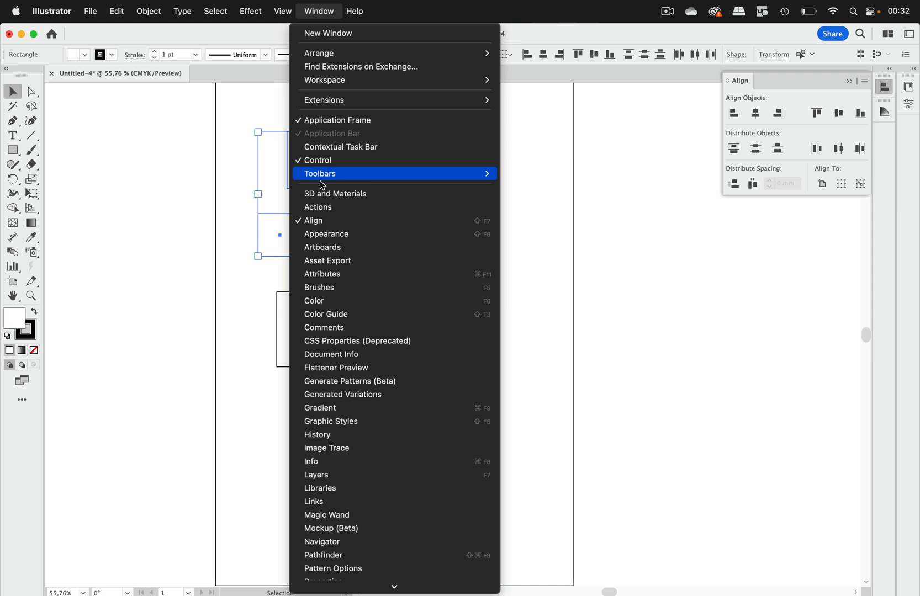
left_click(317, 207)
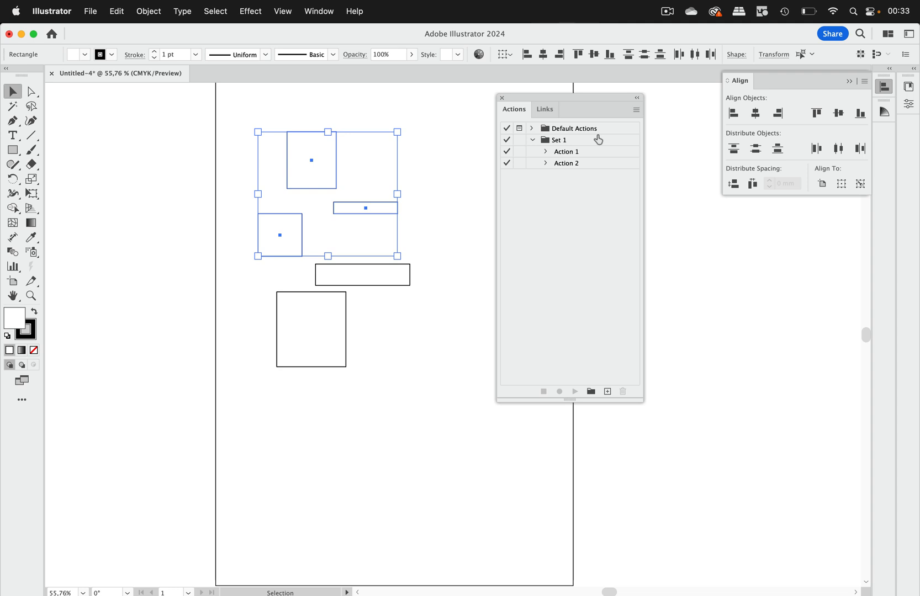
mouse_move(591, 392)
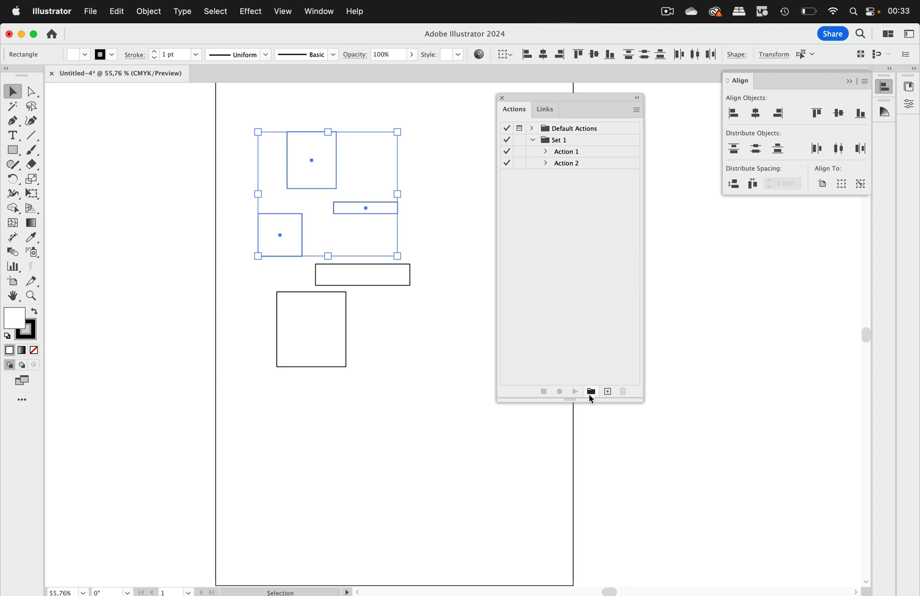
mouse_move(591, 392)
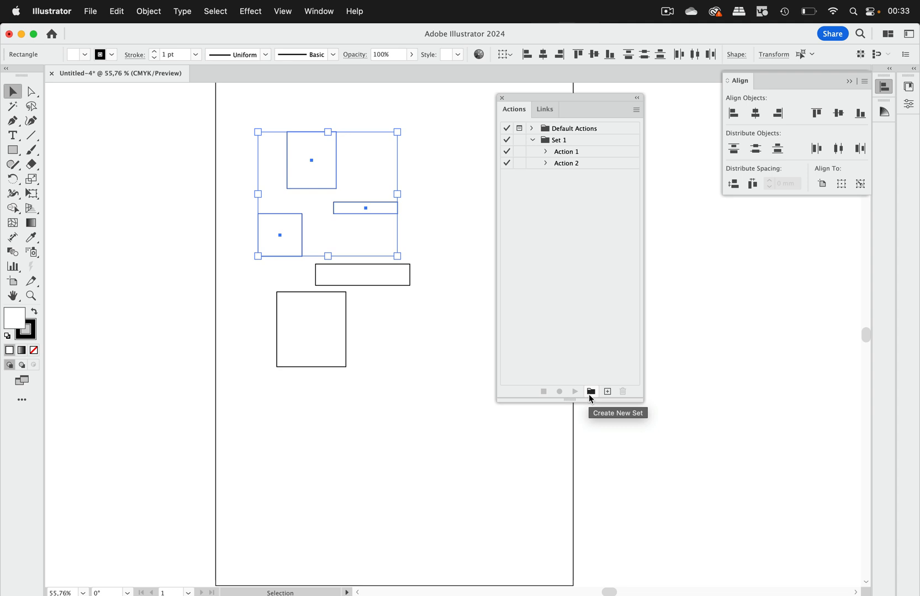
Step: Create a new action set named 'Align and Pathfinder'
left_click(591, 392)
type("Align and Pathf")
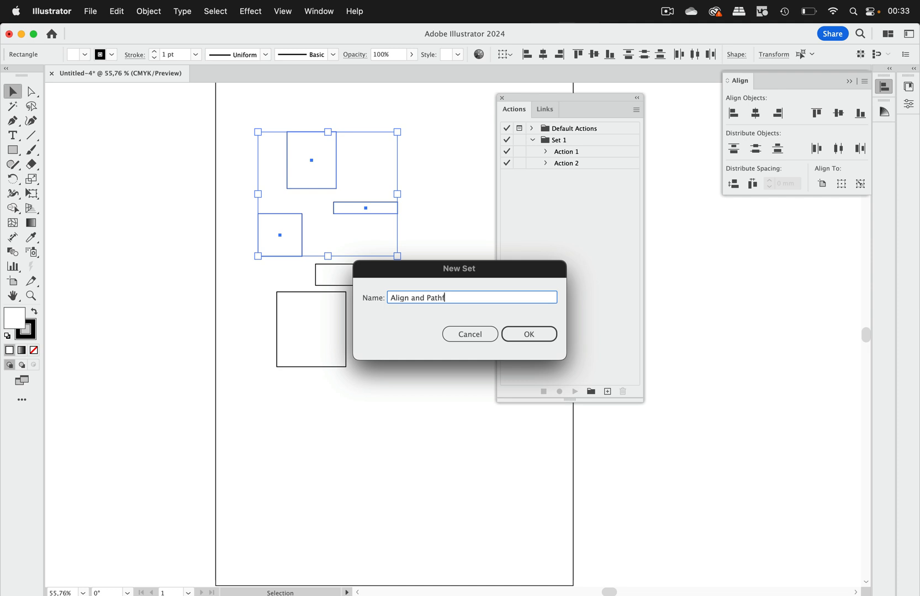
left_click(528, 334)
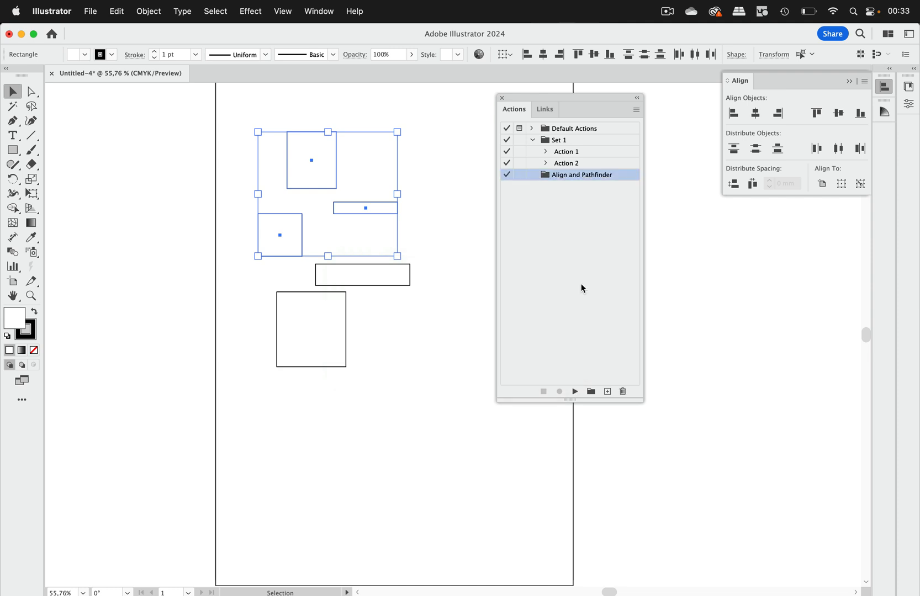
mouse_move(581, 289)
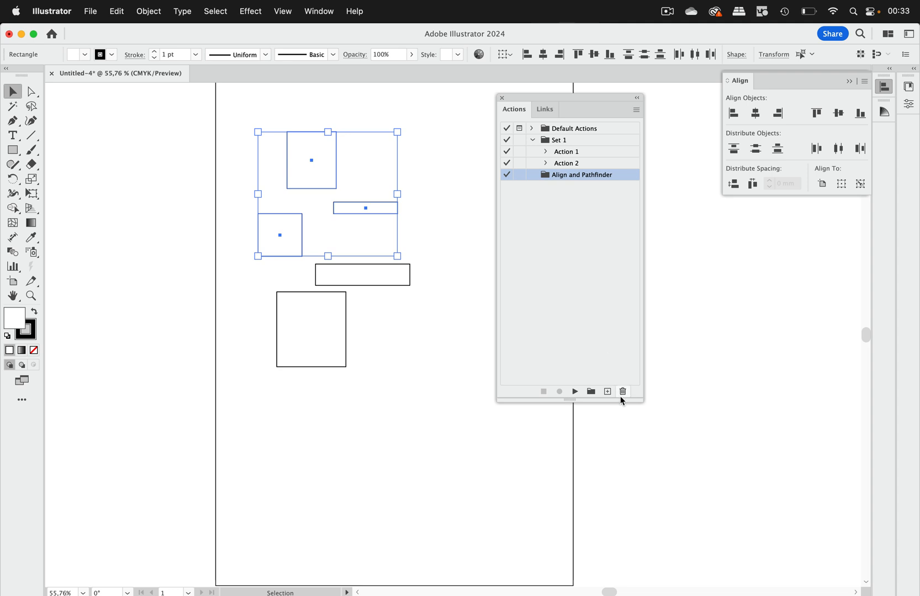
Step: Record an 'Align left' action that aligns the three shapes on their left edges, then stop recording
left_click(607, 392)
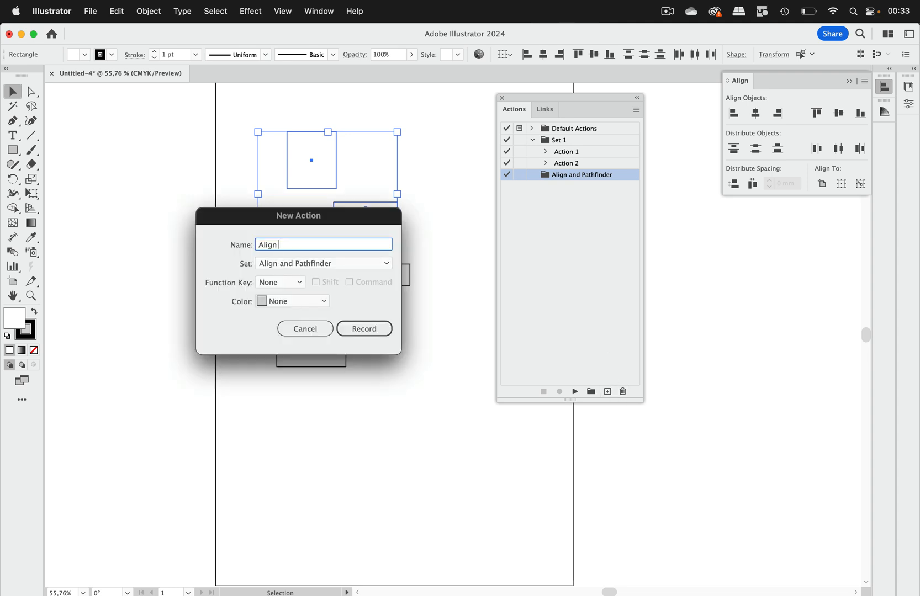
left_click(363, 329)
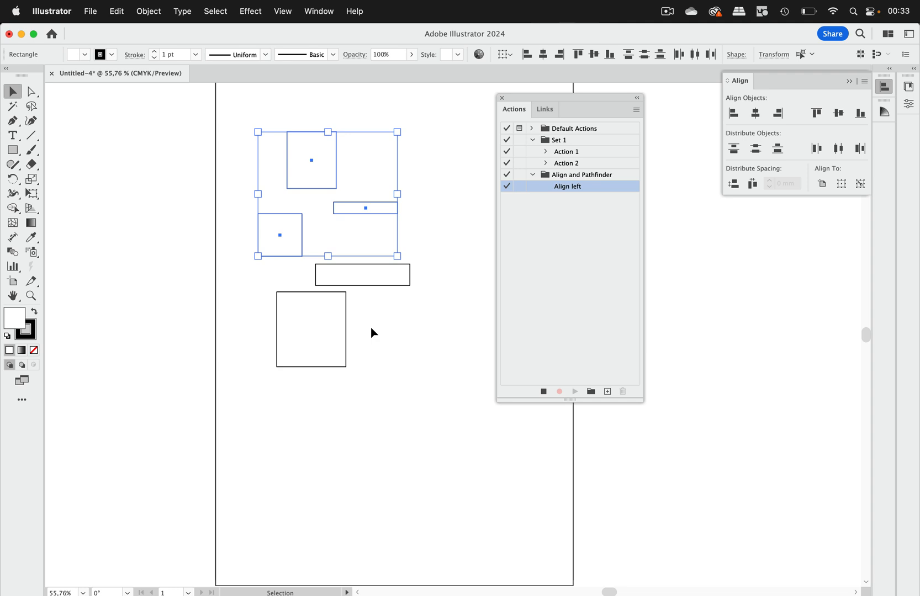
mouse_move(587, 285)
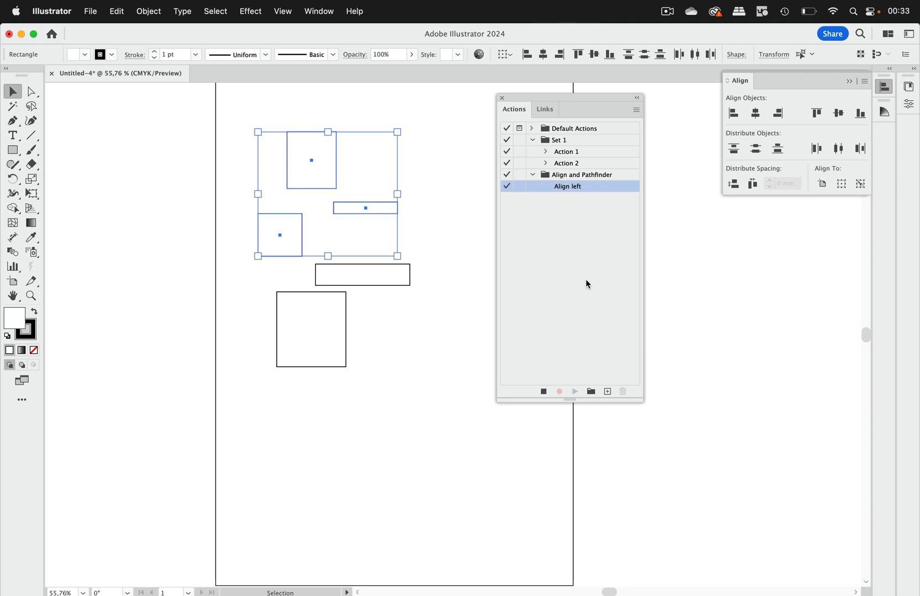
mouse_move(722, 125)
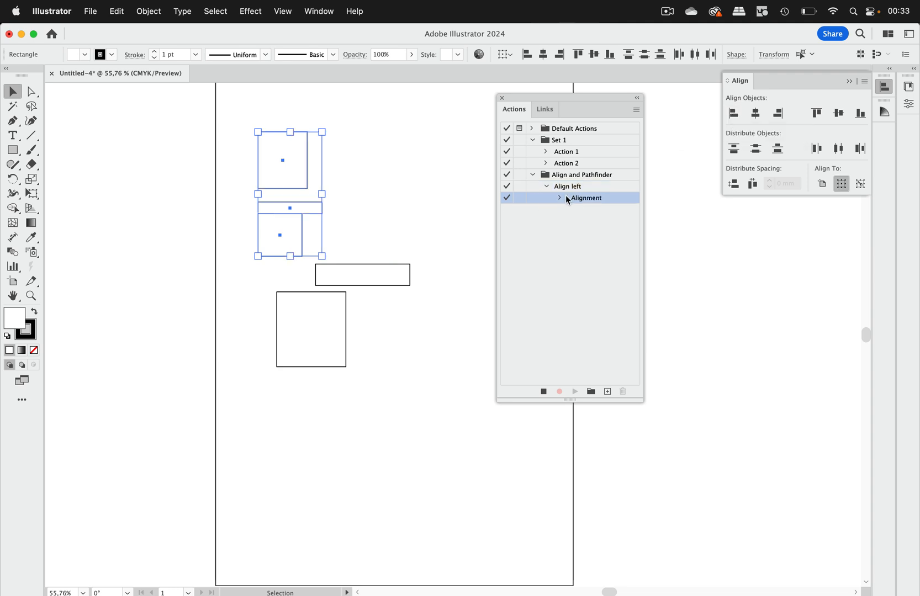
left_click(560, 198)
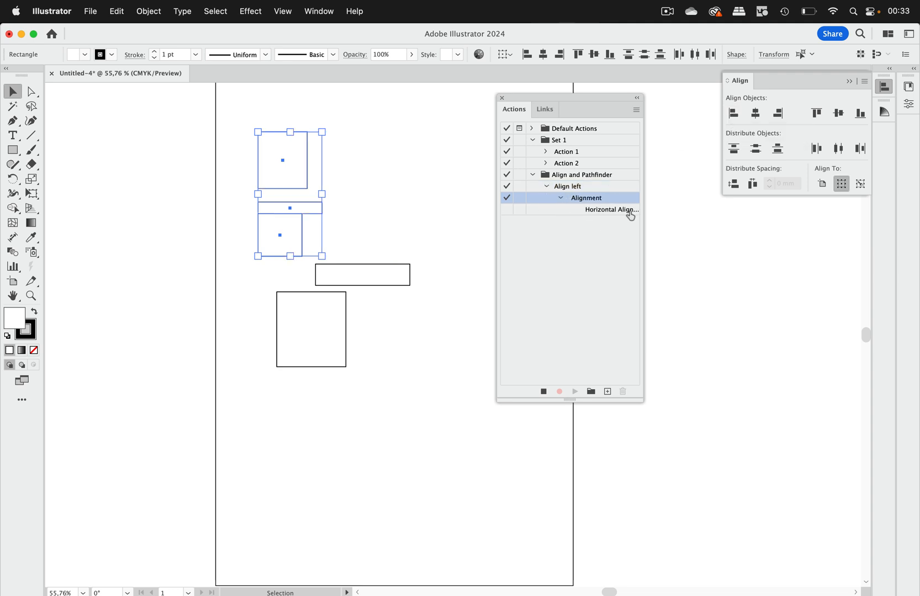
left_click(542, 392)
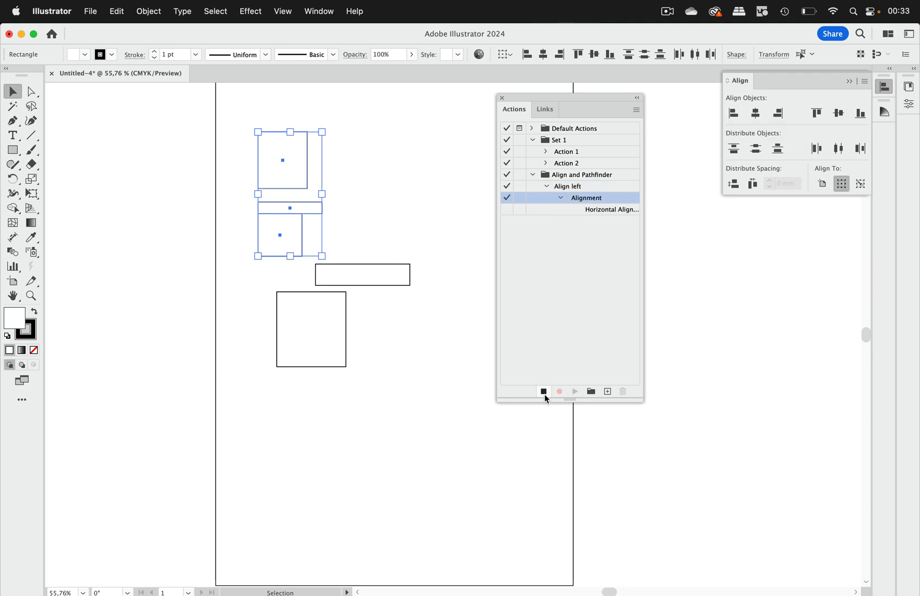
left_click(543, 392)
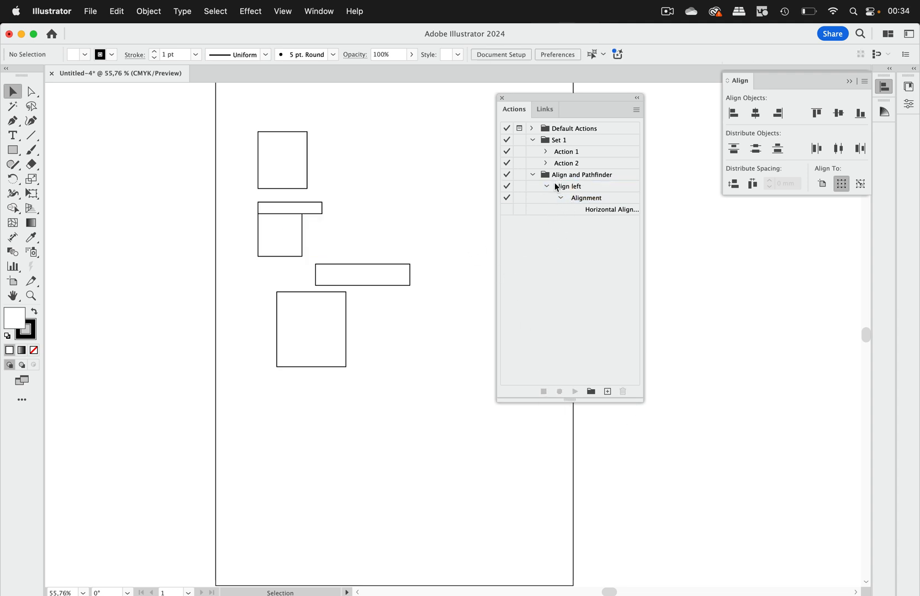
Step: Assign the Shift+F3 shortcut to the 'Align left' action
double_click(566, 186)
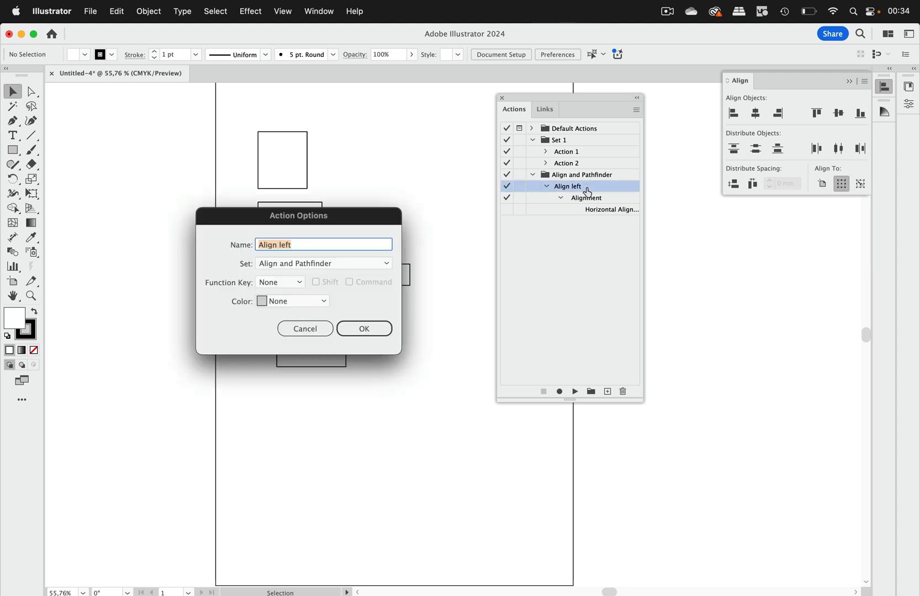
left_click(280, 282)
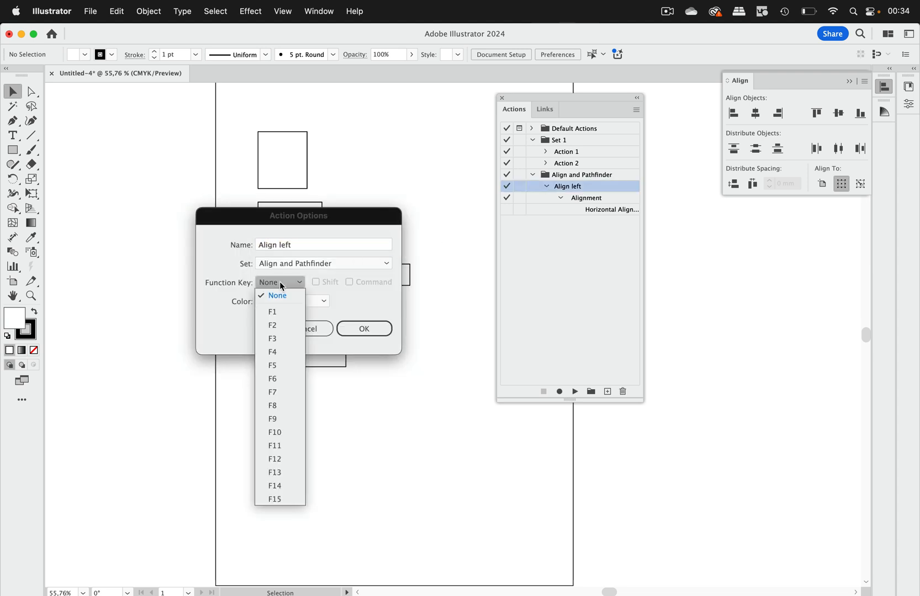
left_click(272, 339)
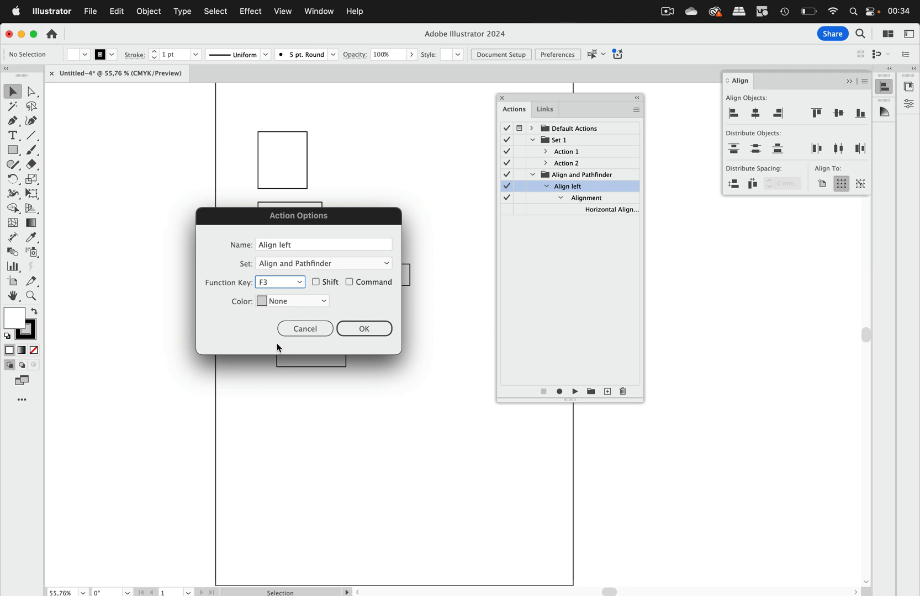
left_click(316, 282)
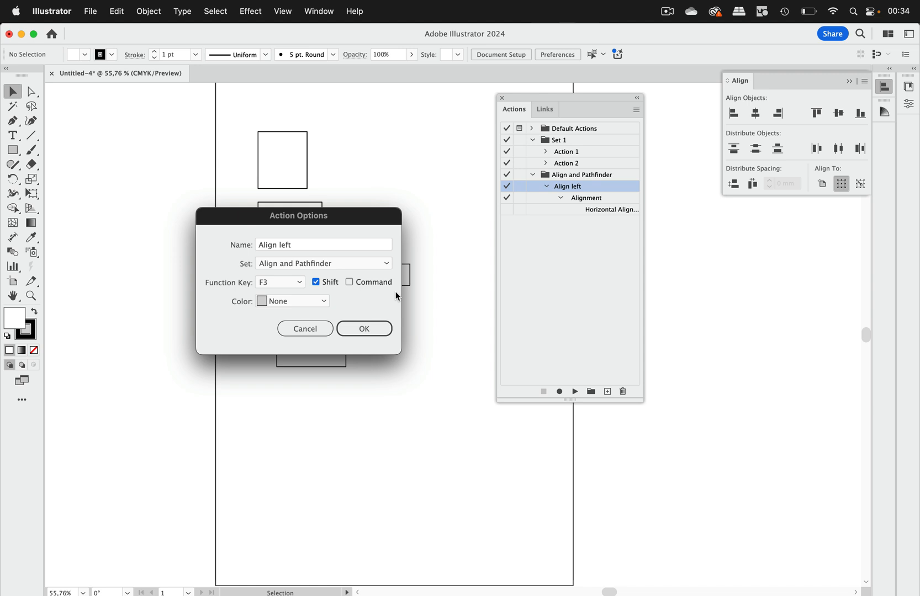
mouse_move(416, 303)
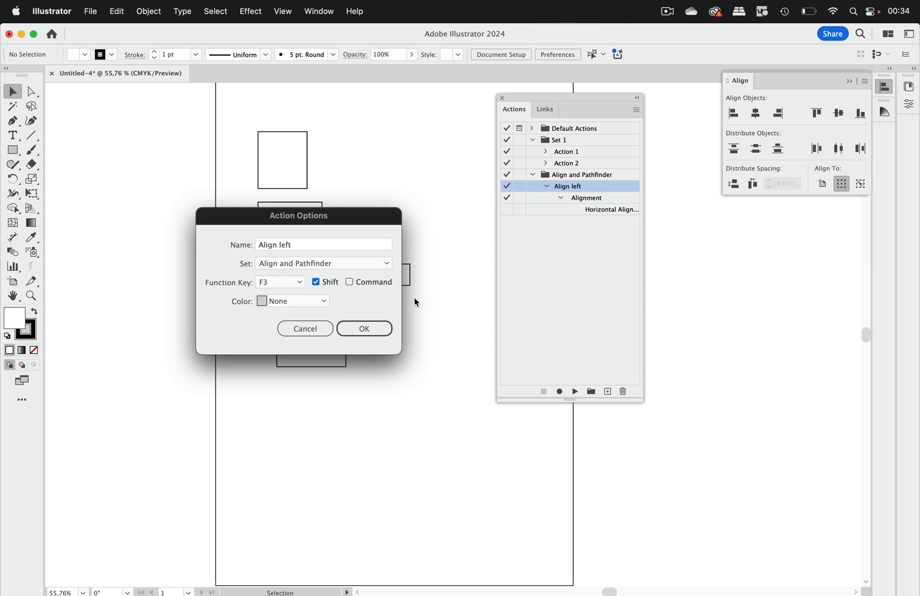
mouse_move(444, 304)
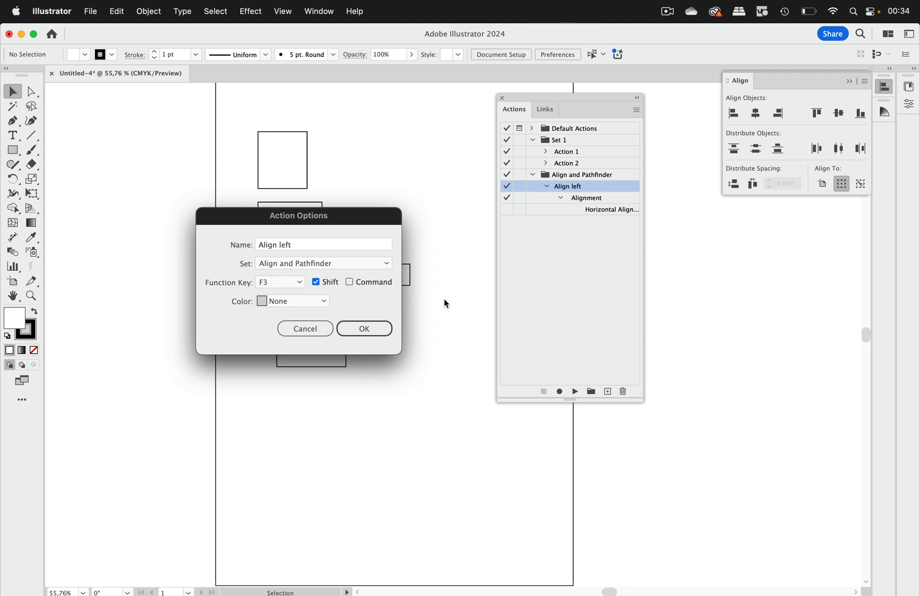
left_click(364, 329)
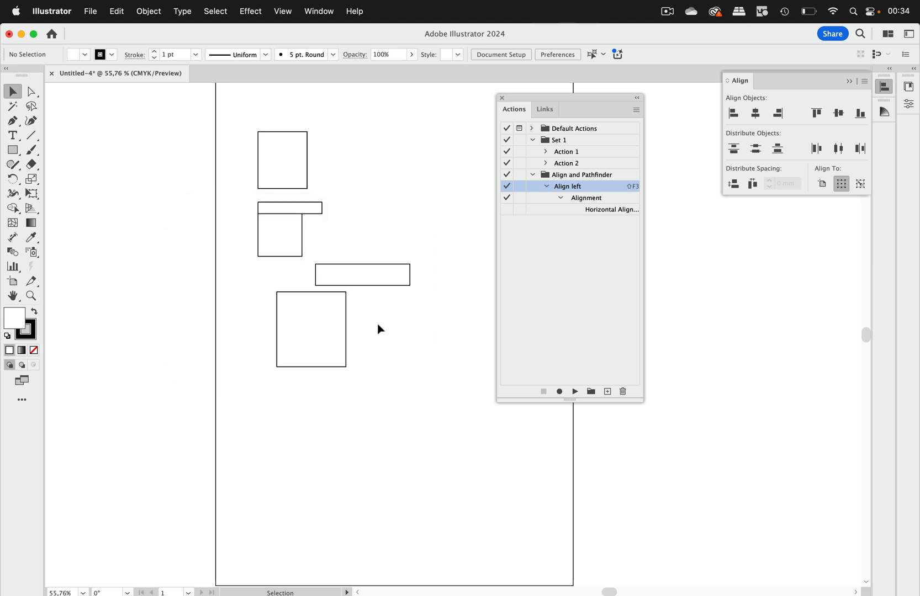
mouse_move(422, 201)
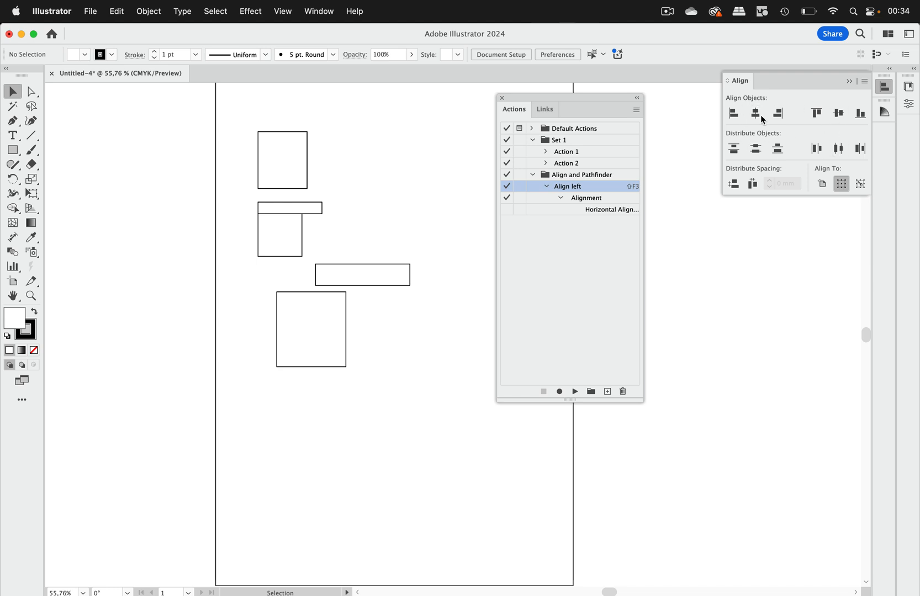
mouse_move(379, 261)
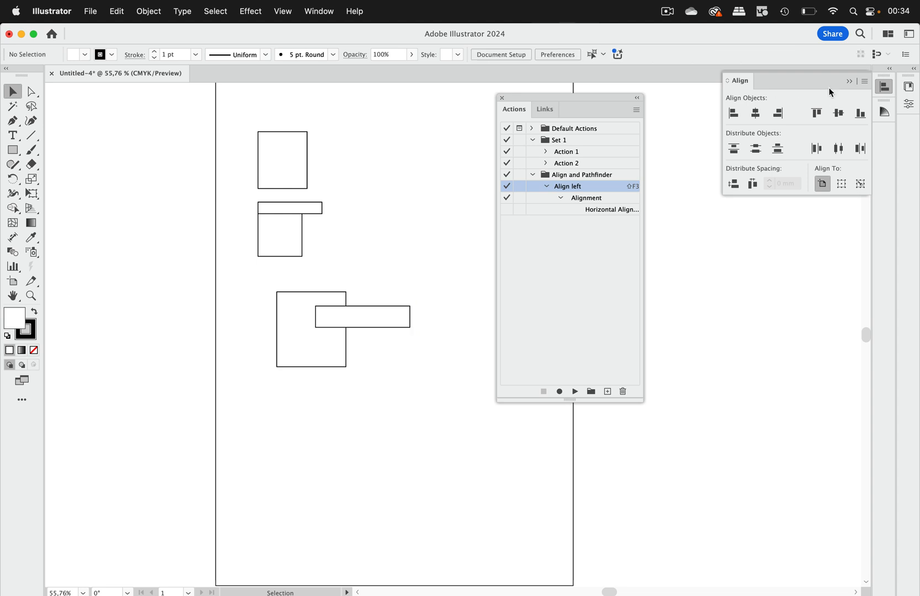
Step: Show the Pathfinder panel from the Window menu
left_click(318, 11)
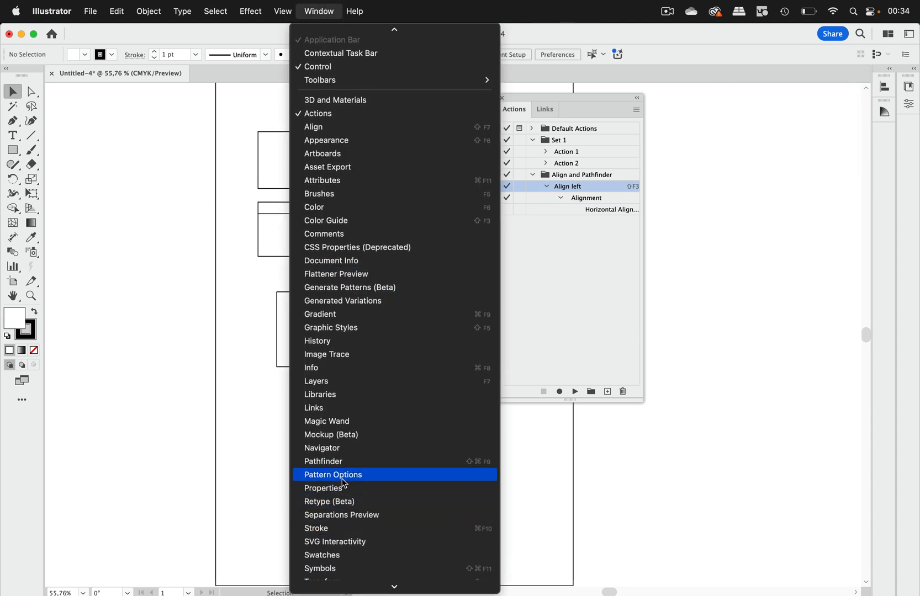
left_click(323, 462)
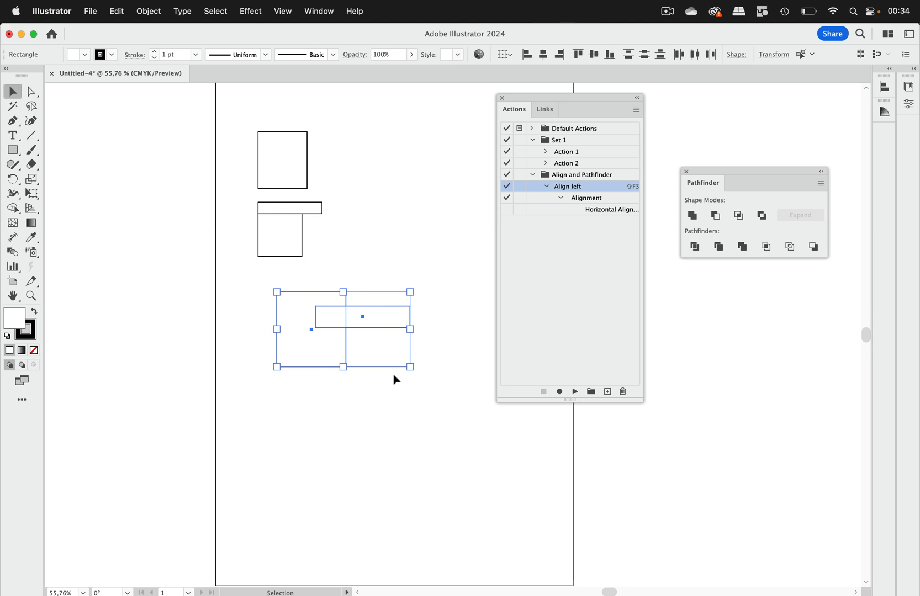
mouse_move(459, 283)
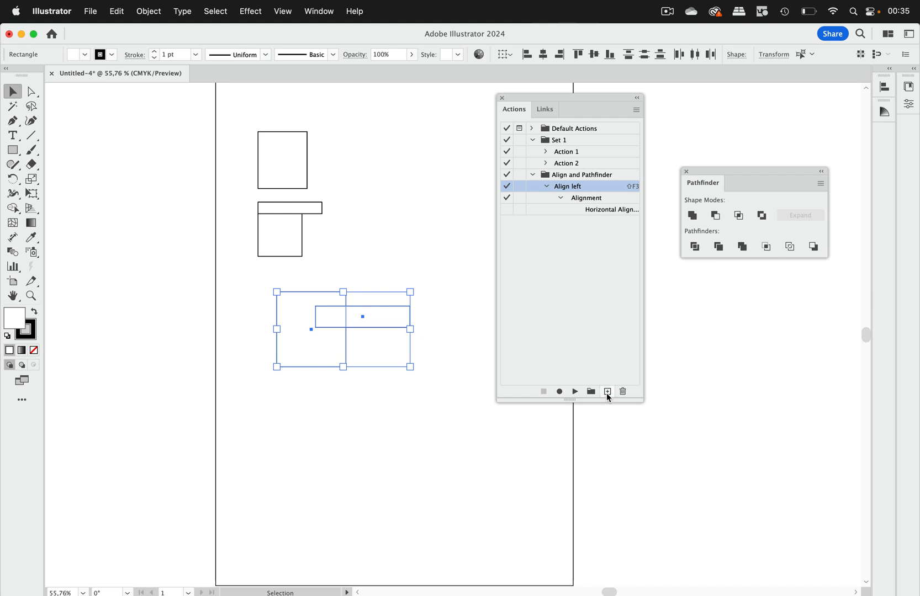
Step: Record a 'Unite' action that merges the selected square and rectangle with Pathfinder Unite
left_click(608, 392)
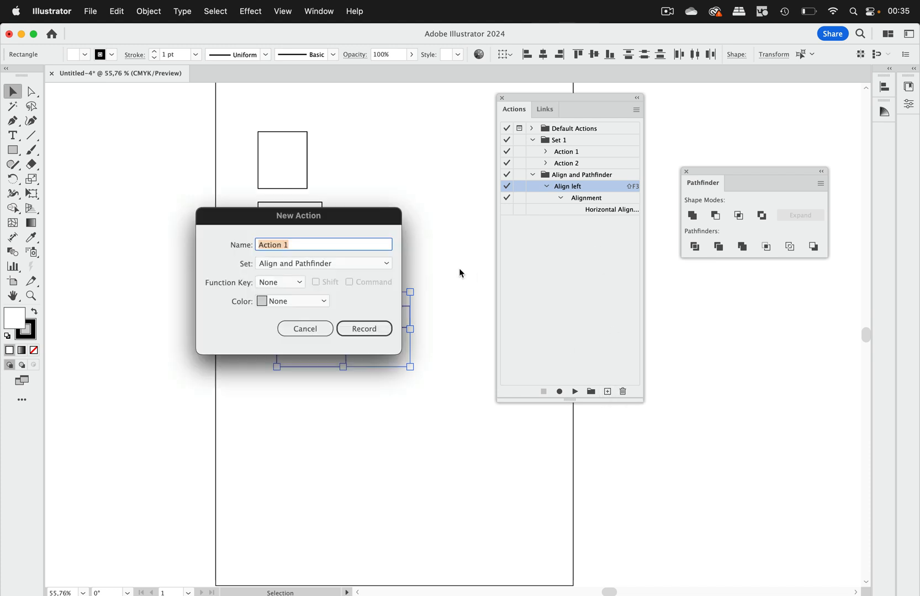
type("Unite")
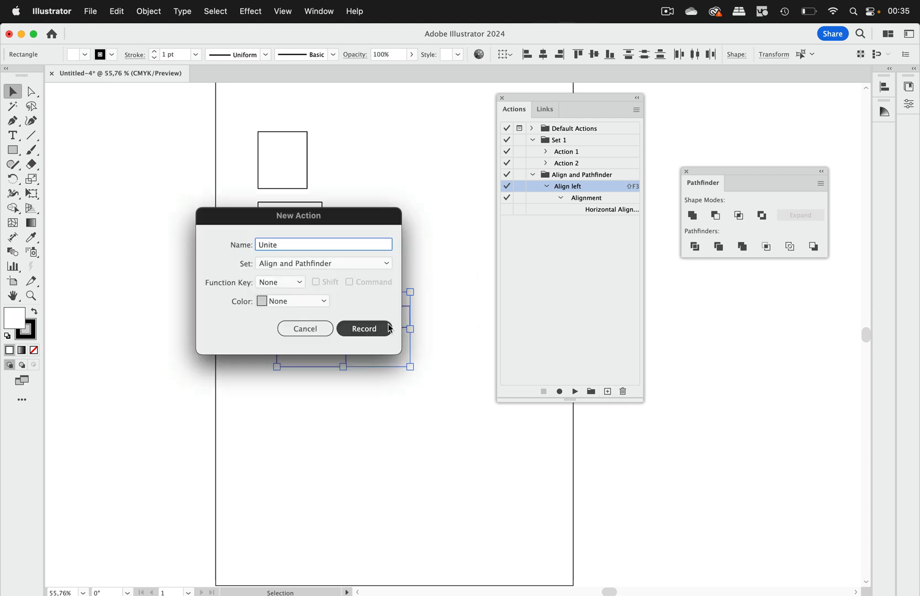
left_click(363, 329)
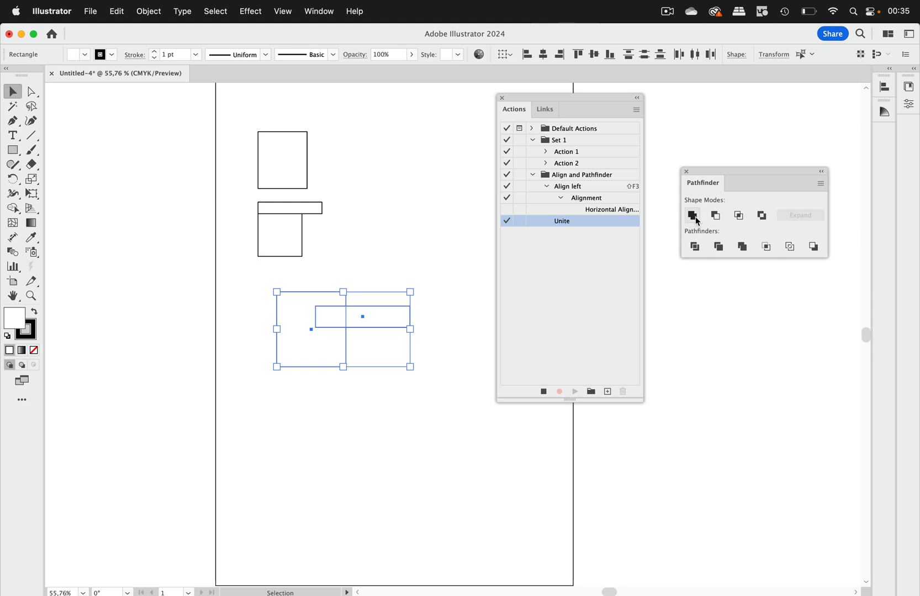
left_click(692, 215)
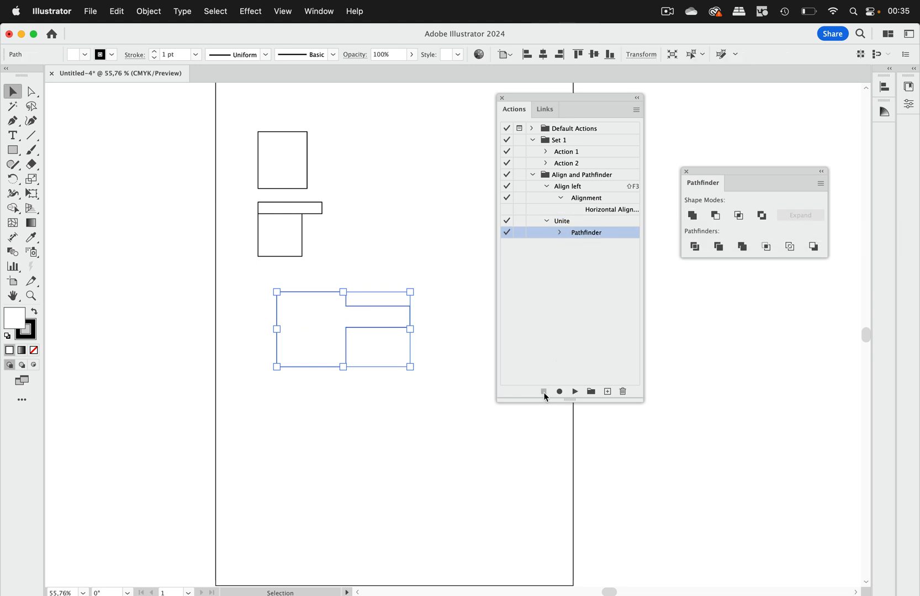
mouse_move(543, 392)
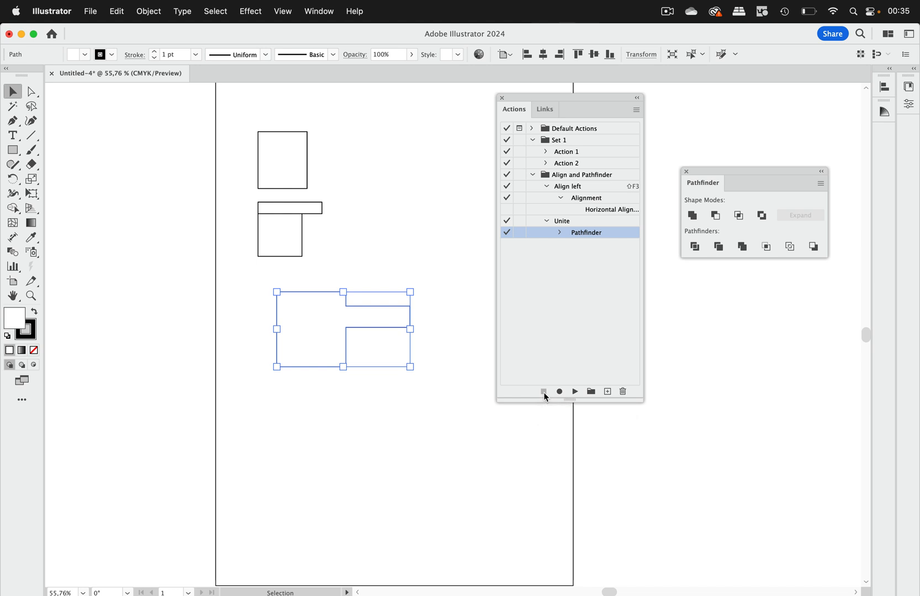
mouse_move(451, 253)
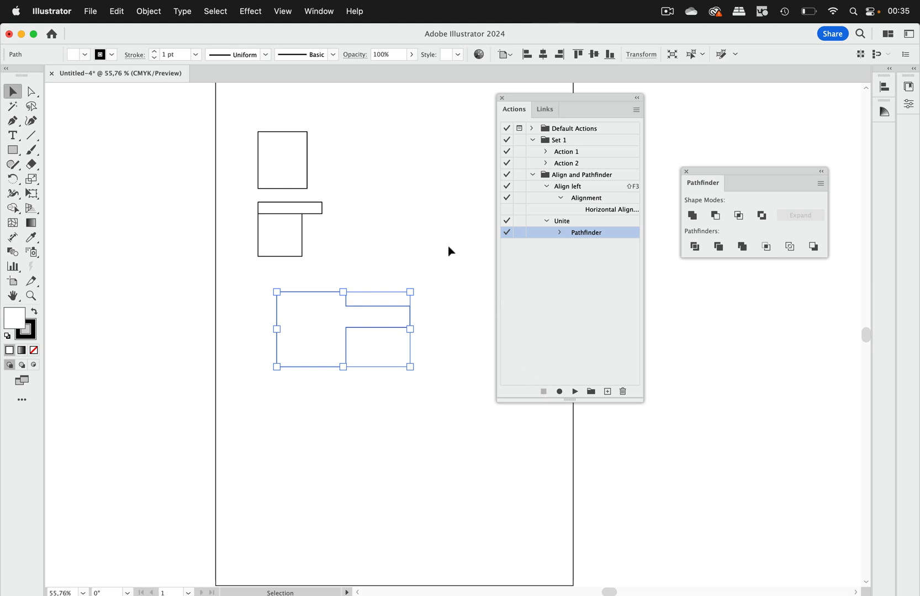
mouse_move(761, 276)
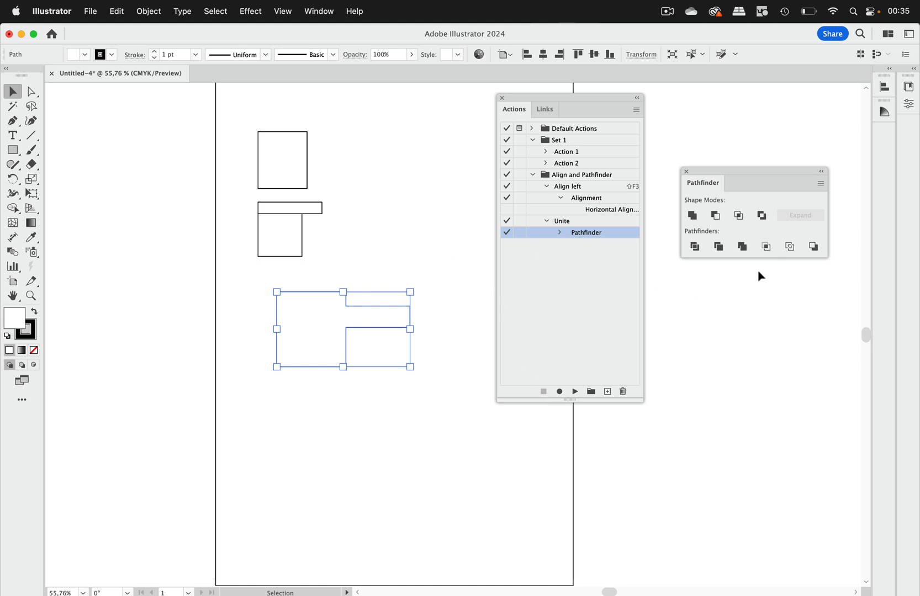
mouse_move(820, 200)
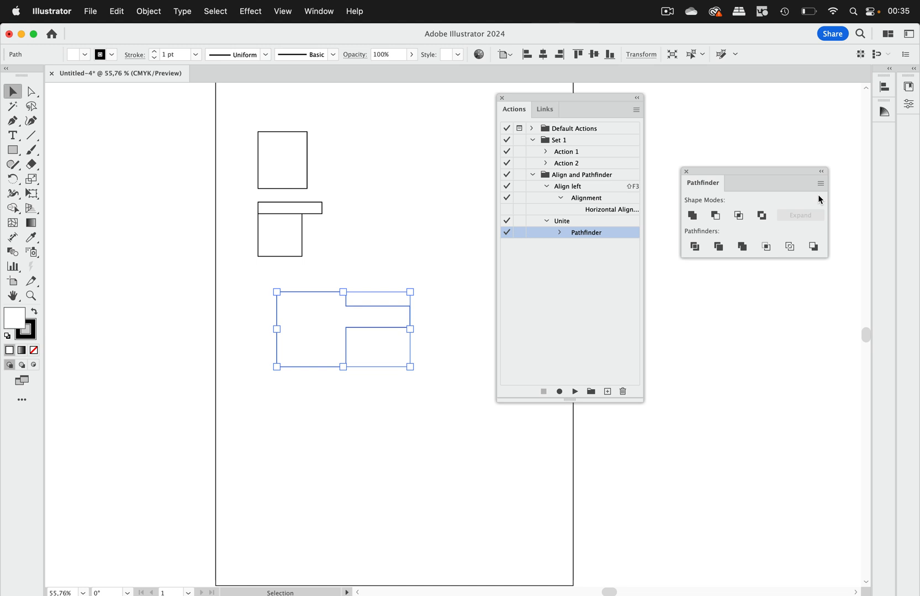
mouse_move(156, 132)
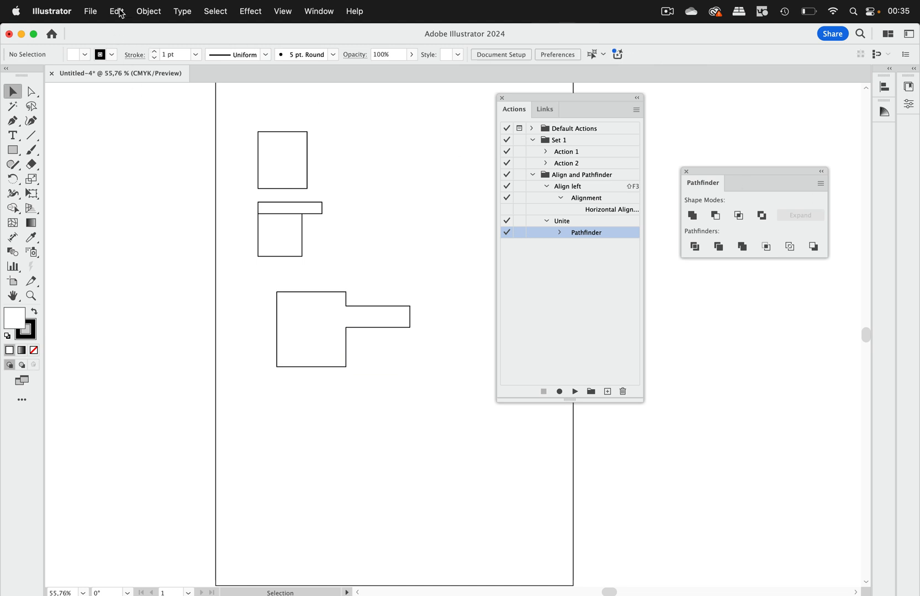
left_click(116, 11)
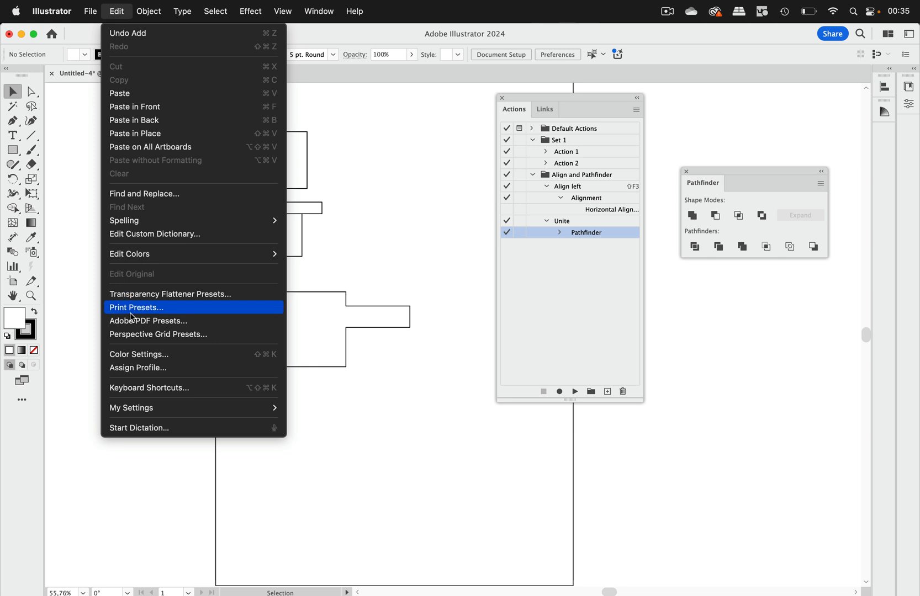
left_click(148, 389)
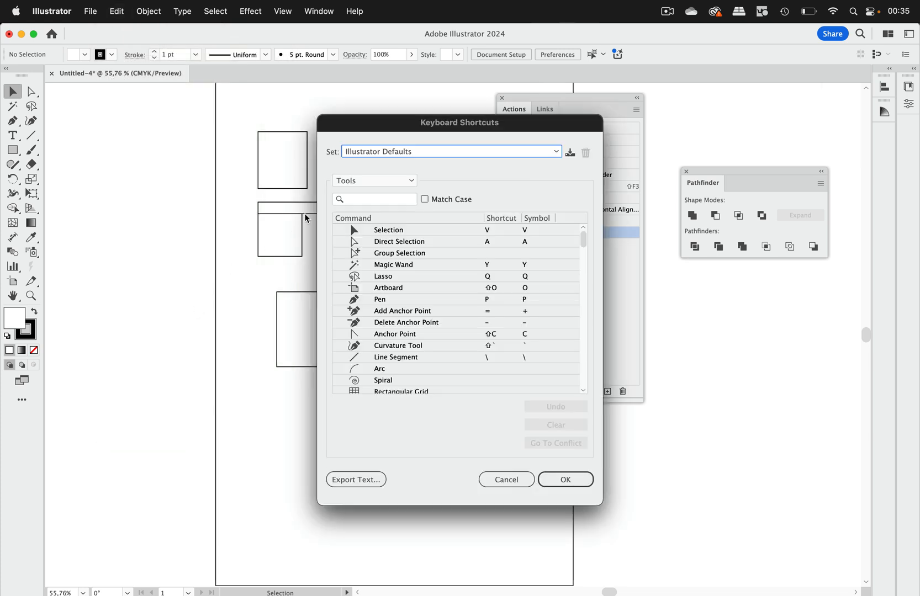
left_click(374, 180)
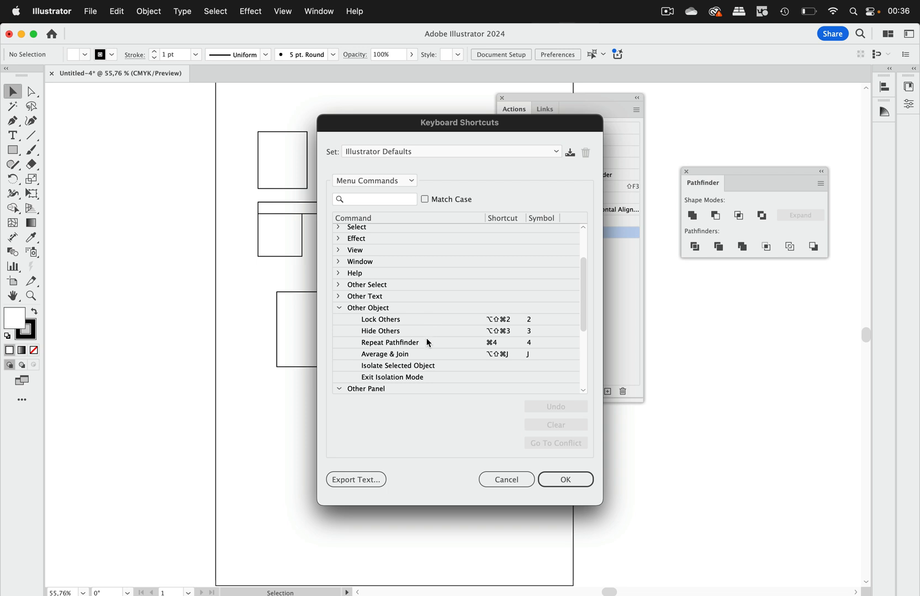
left_click(390, 342)
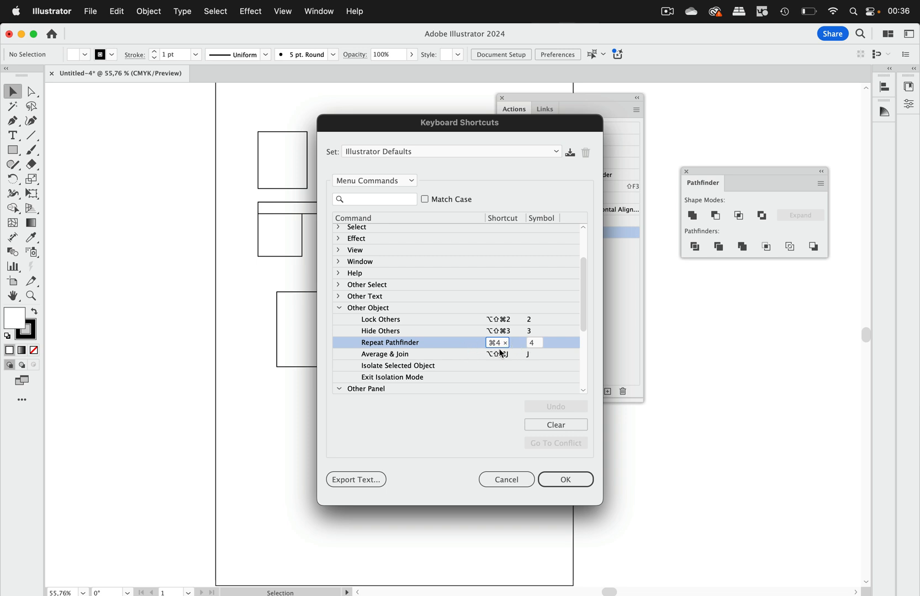
mouse_move(499, 352)
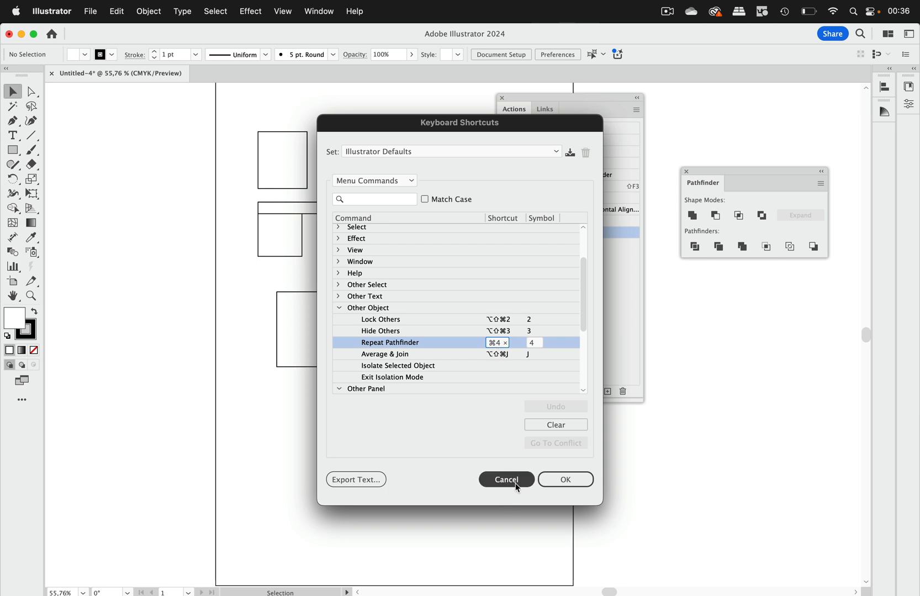
left_click(506, 479)
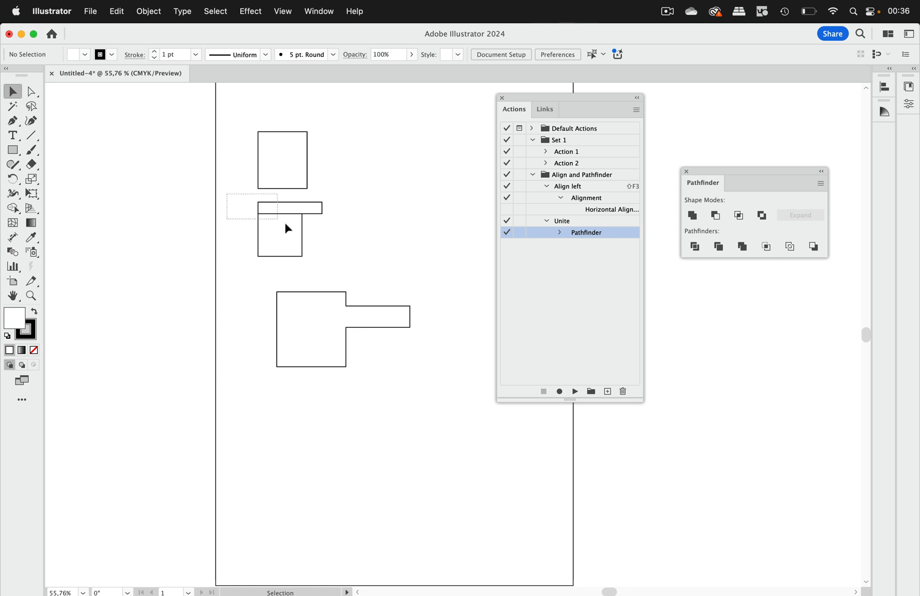
Step: Select the middle pair of rectangles to merge them with the Unite action
left_click(287, 229)
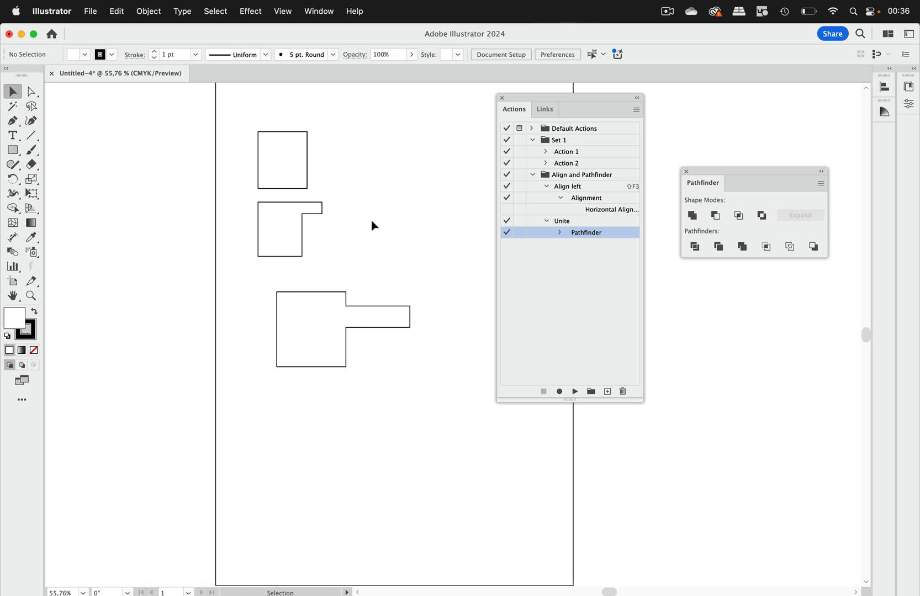
mouse_move(754, 290)
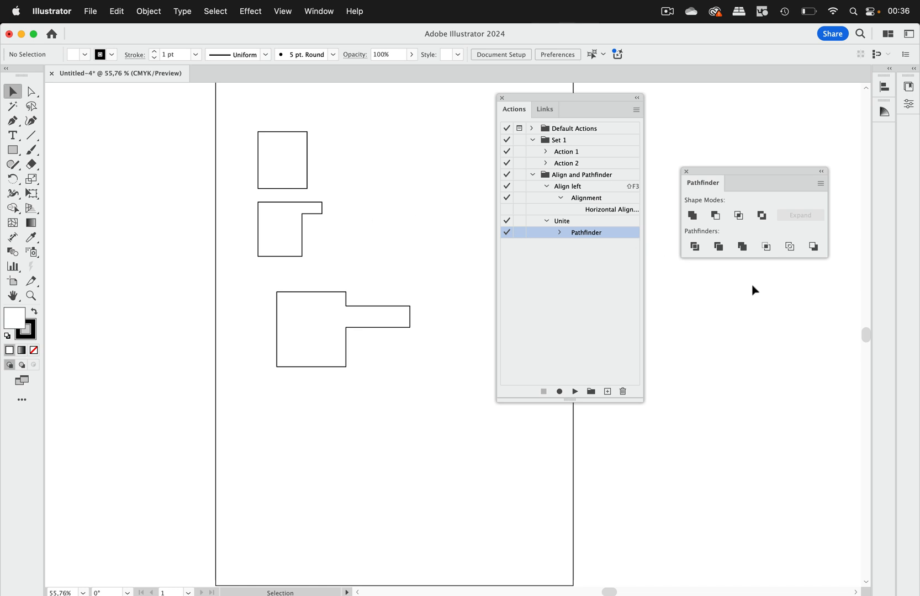
mouse_move(757, 288)
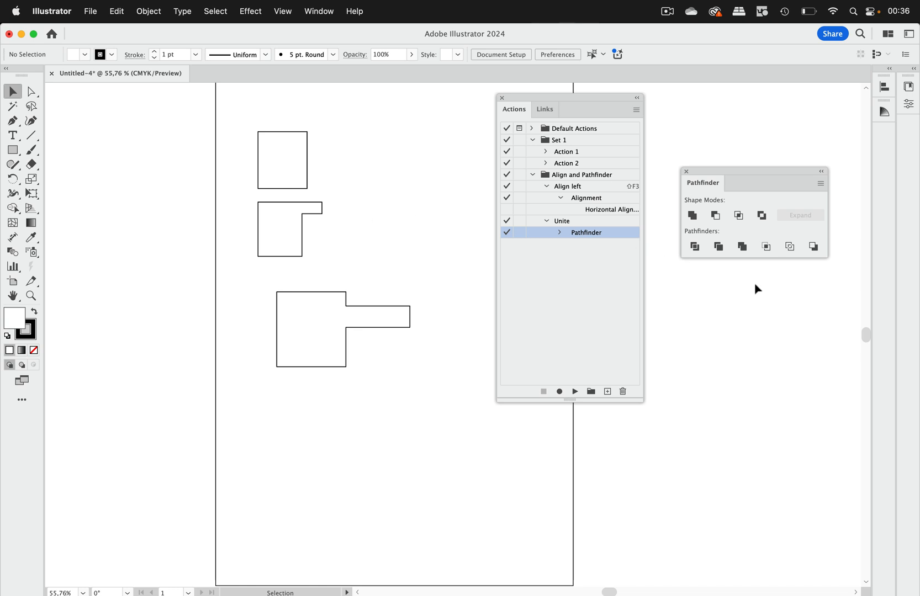
mouse_move(674, 280)
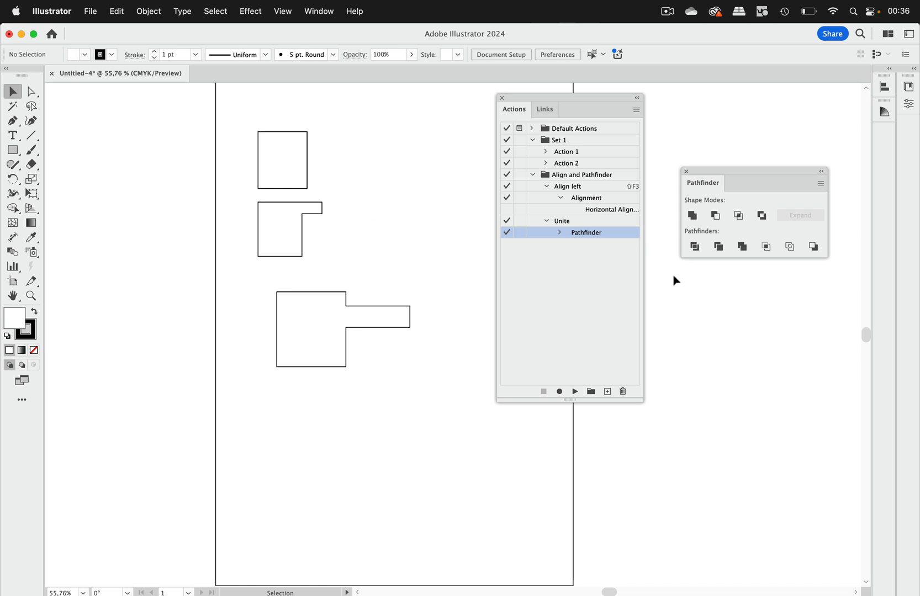
Step: Assign the Shift+F8 shortcut to the 'Unite' action
double_click(563, 221)
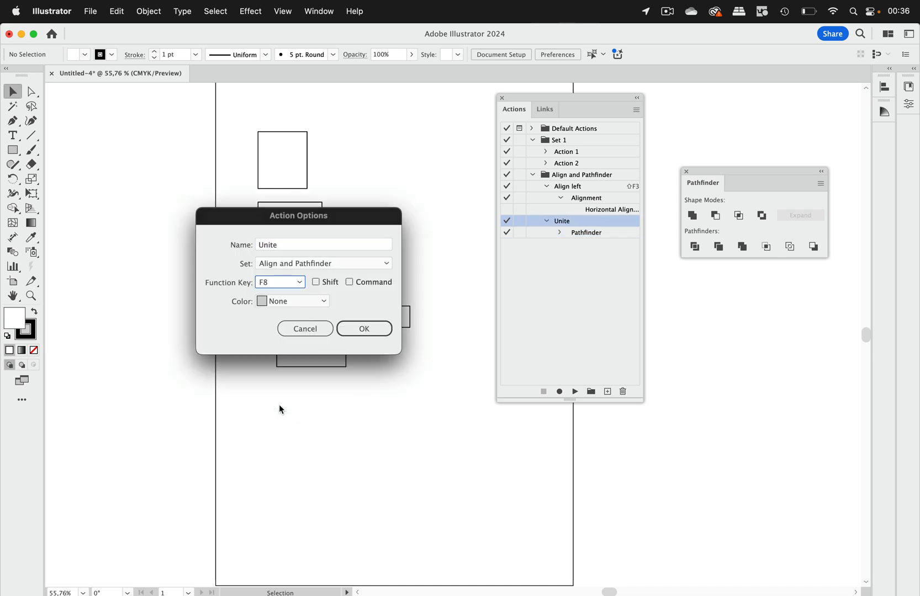
left_click(316, 282)
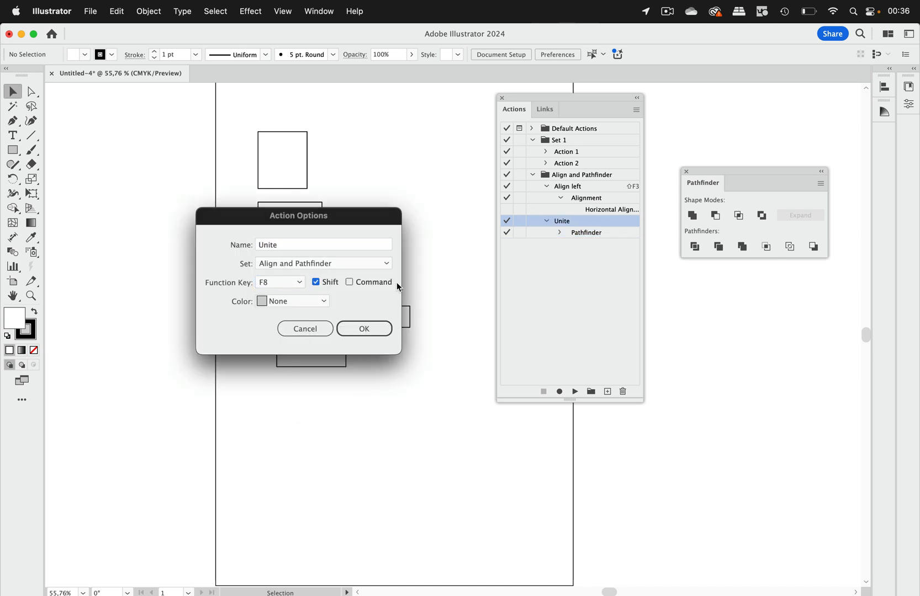
left_click(364, 330)
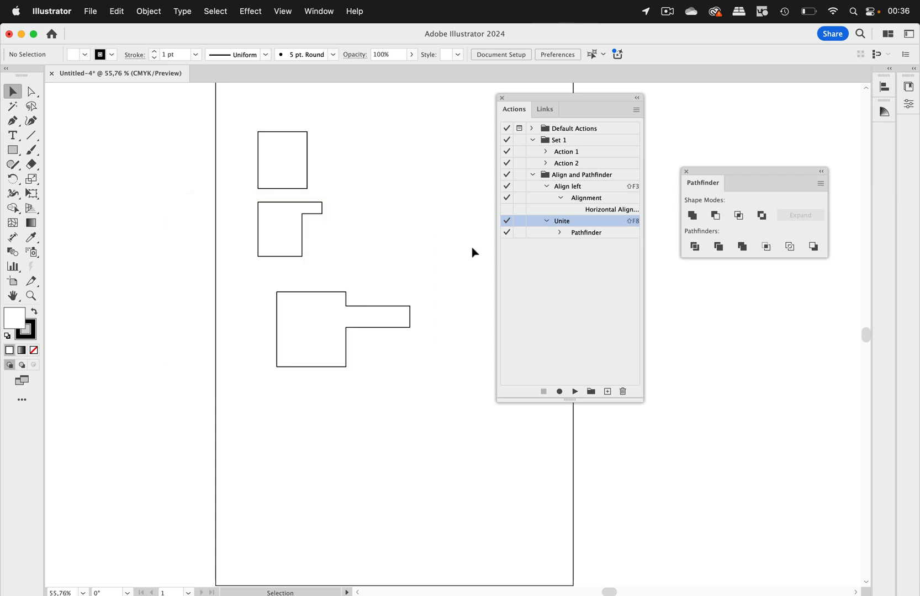
Step: Save the 'Align and Pathfinder' set to the Desktop as an .aia action file
left_click(581, 175)
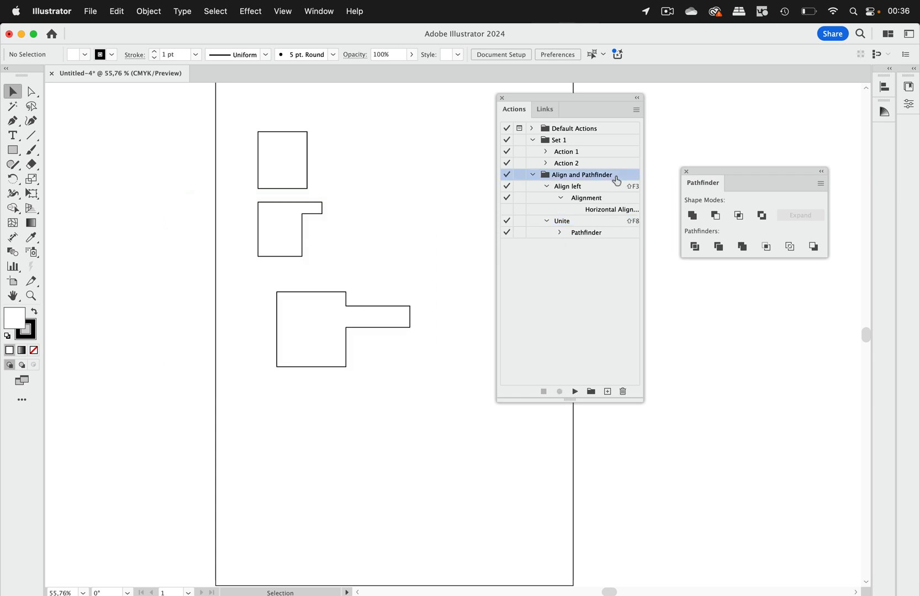
mouse_move(639, 169)
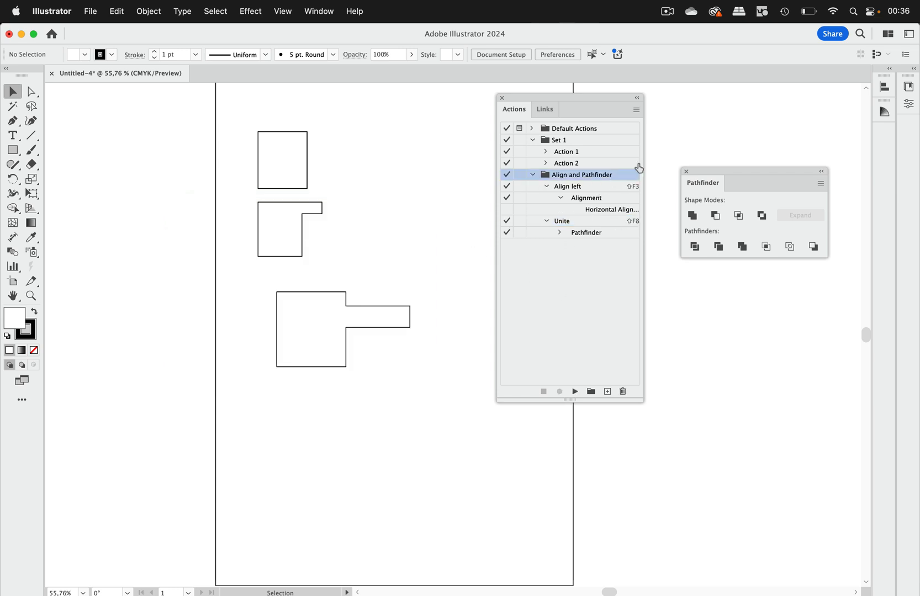
left_click(636, 110)
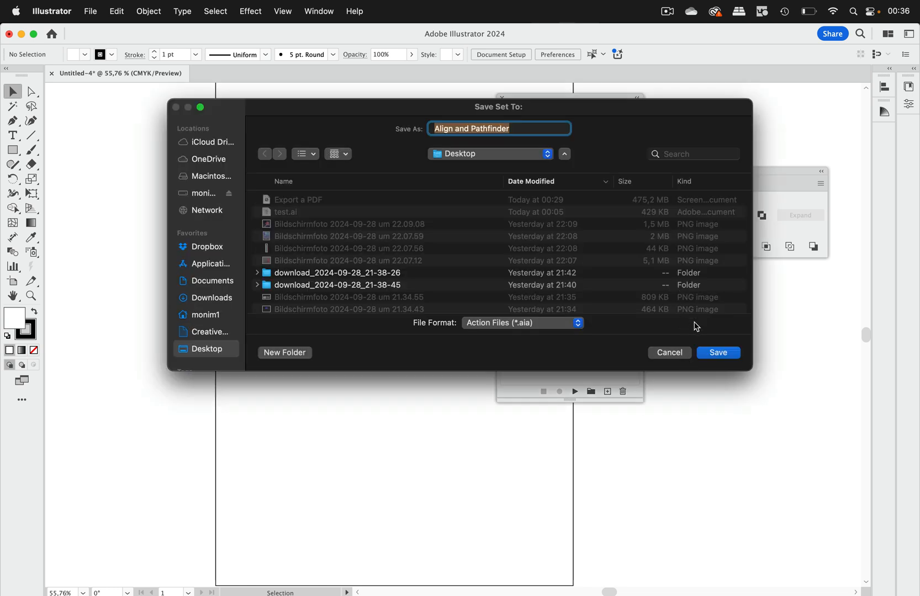
left_click(718, 352)
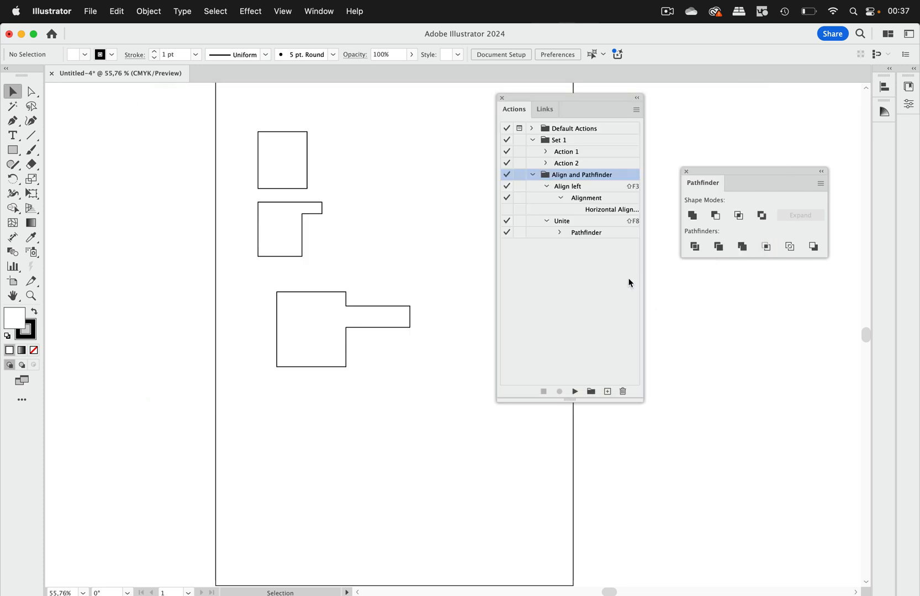